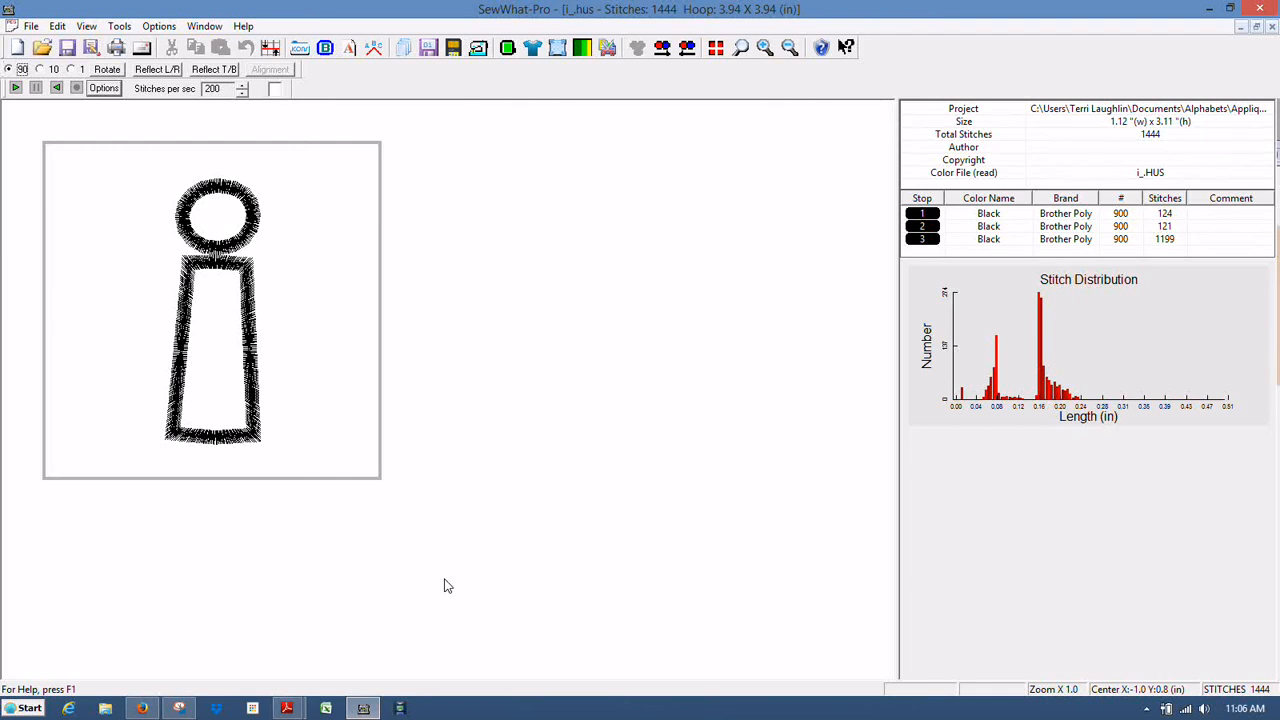
pyautogui.moveTo(454, 444)
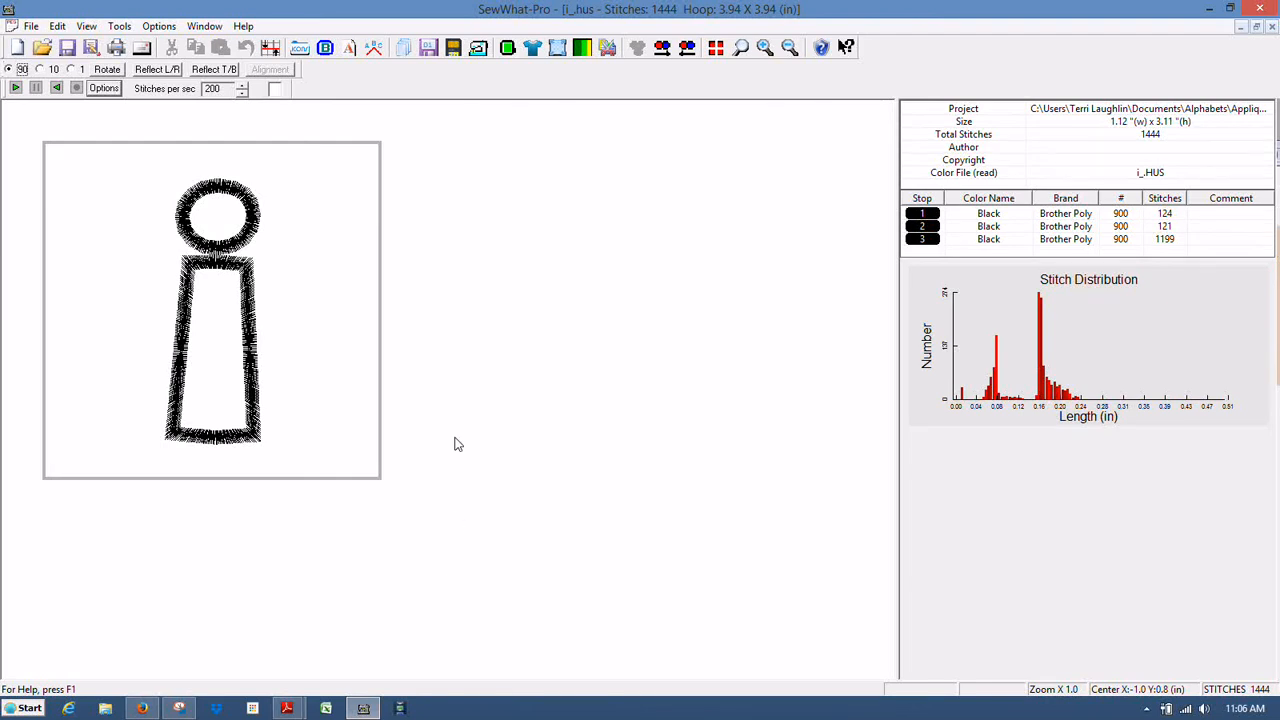
pyautogui.moveTo(453, 354)
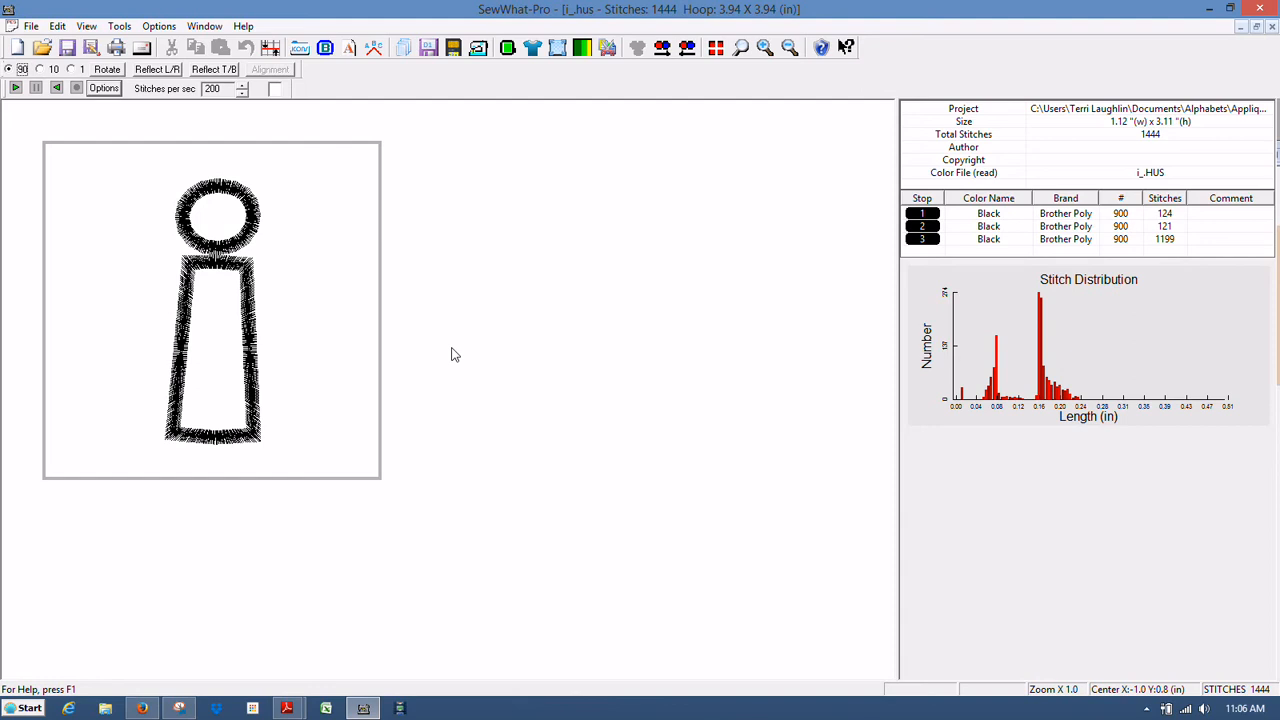
pyautogui.moveTo(534, 325)
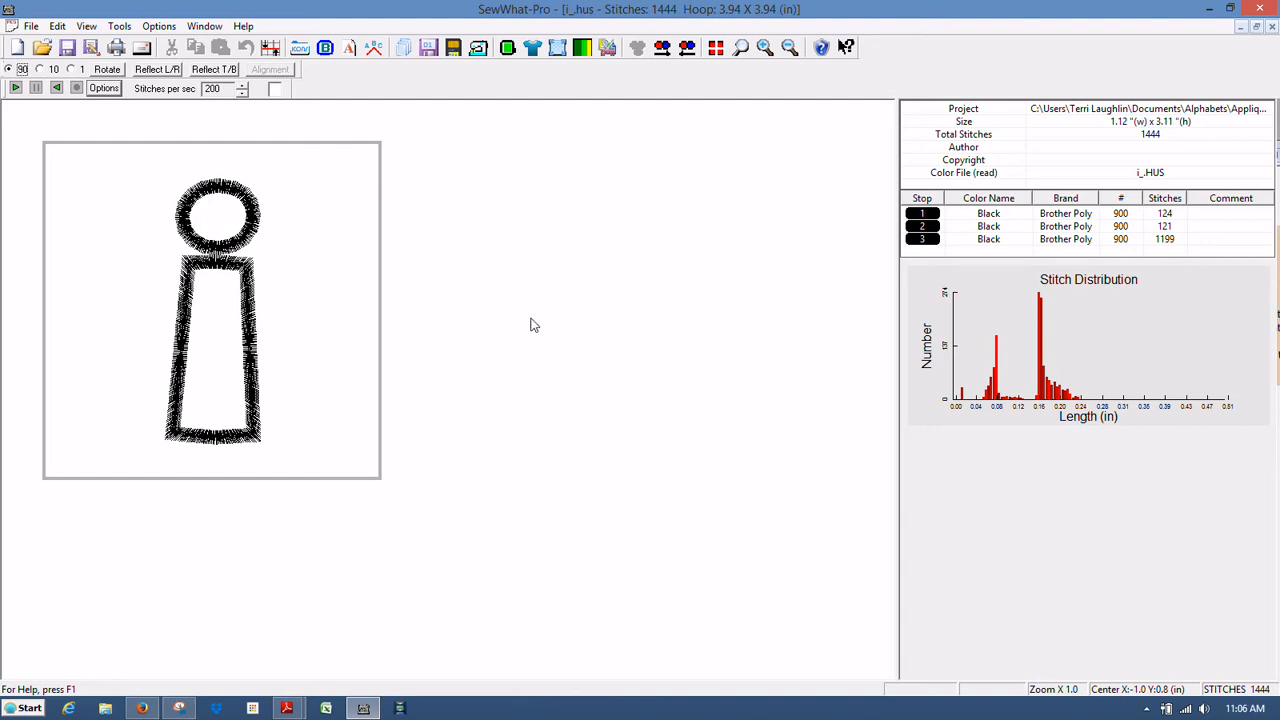
pyautogui.moveTo(505, 271)
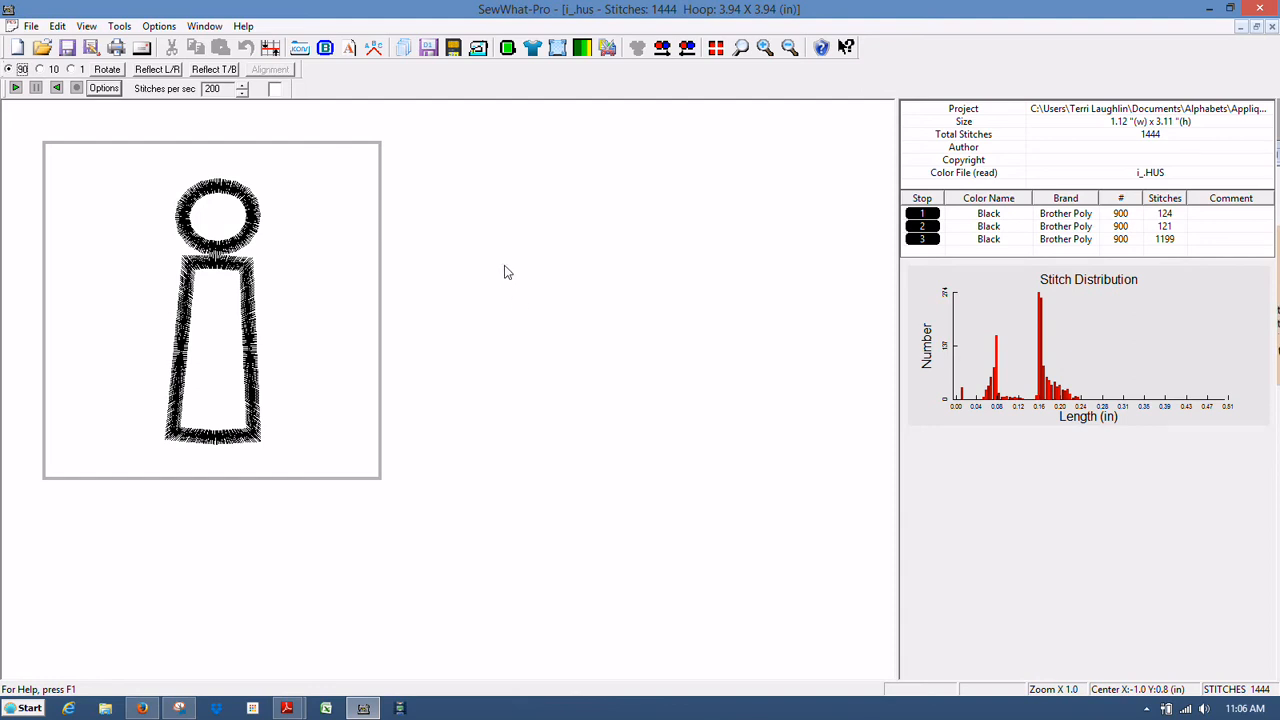
pyautogui.moveTo(173, 143)
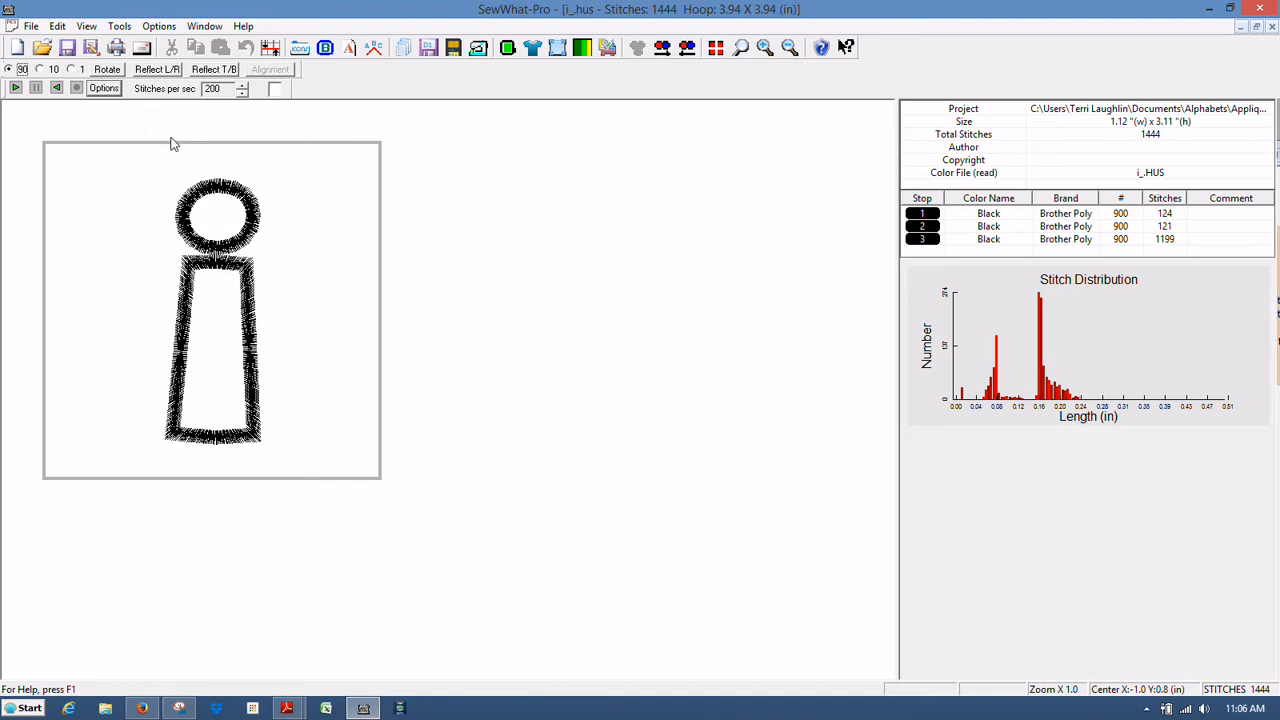
pyautogui.moveTo(620, 302)
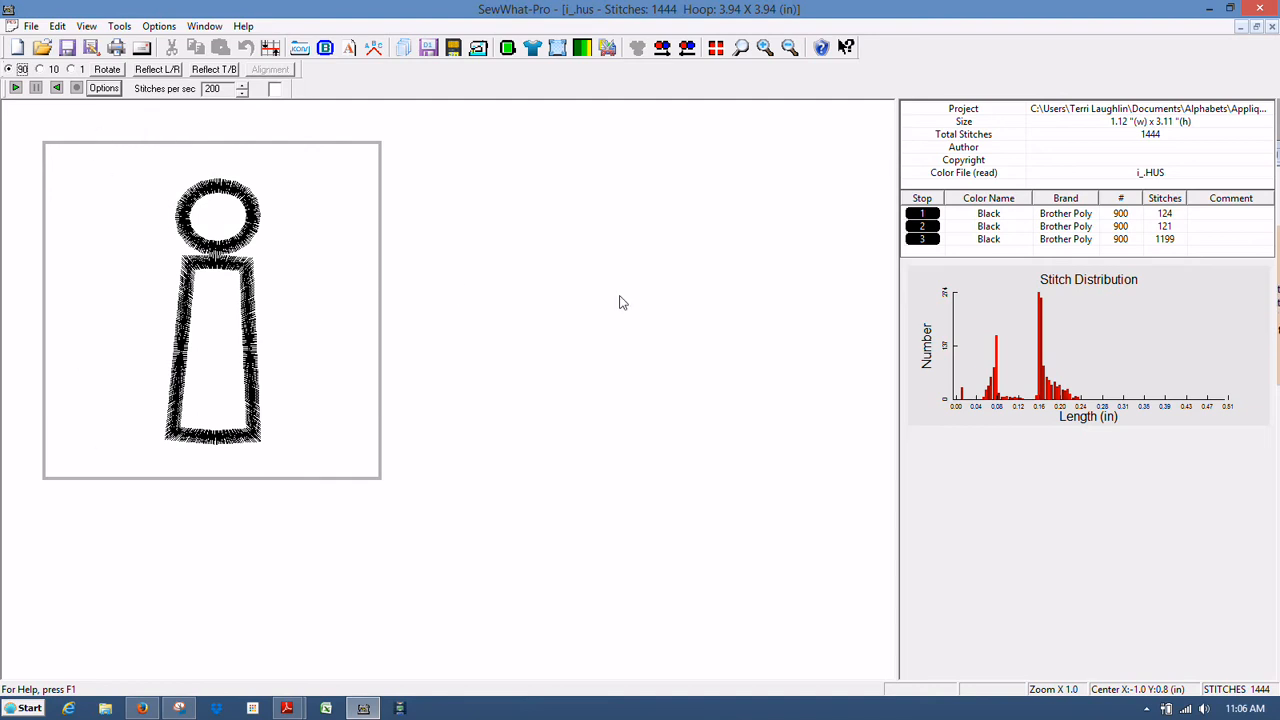
pyautogui.moveTo(225, 232)
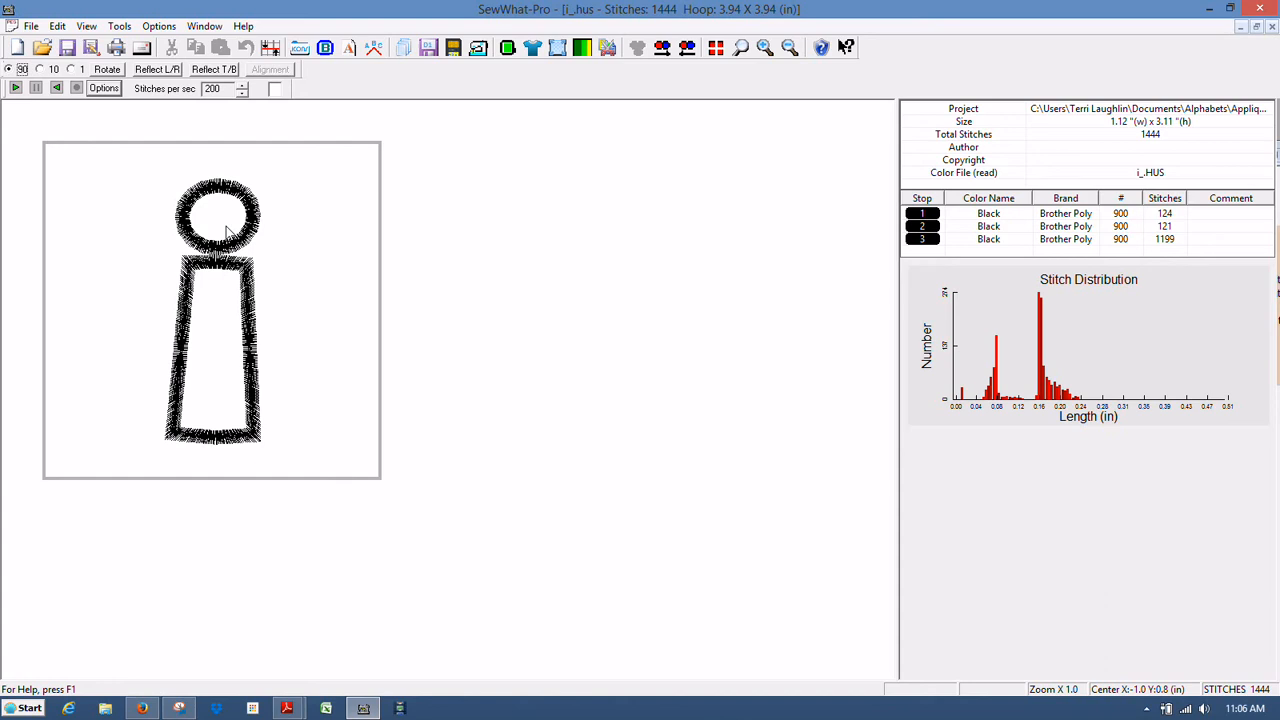
pyautogui.moveTo(119, 26)
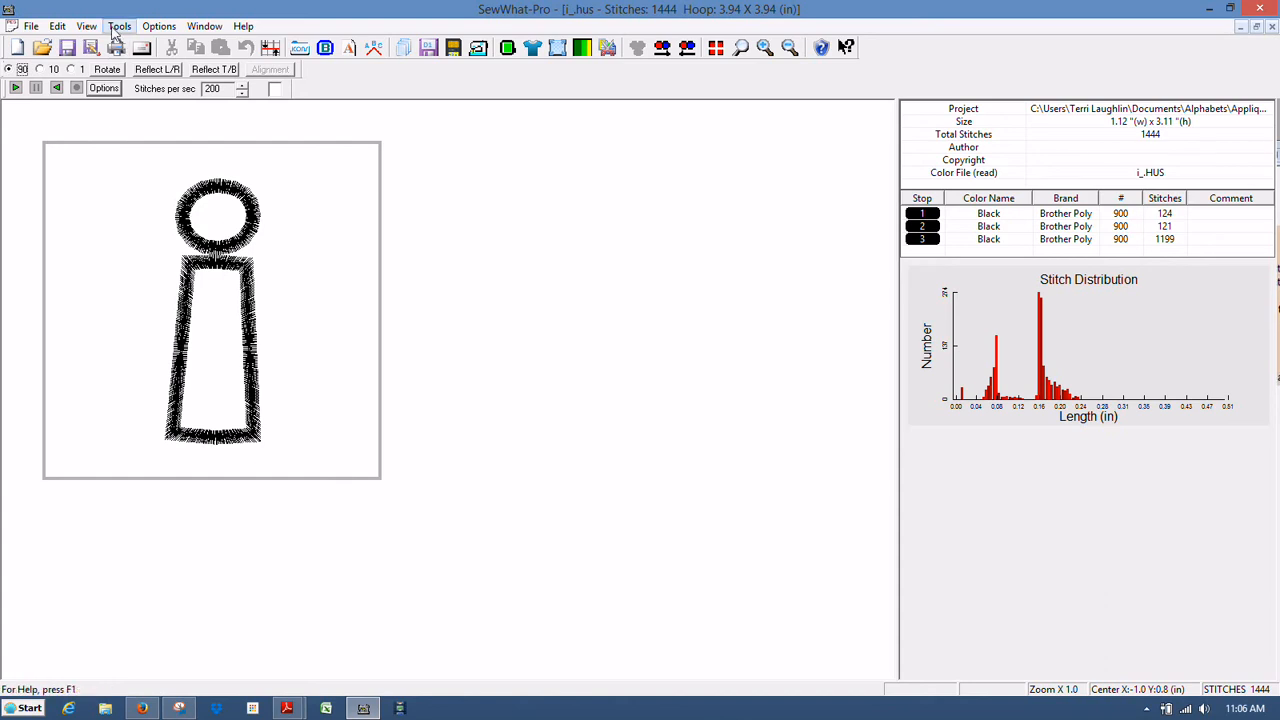
pyautogui.moveTo(348, 45)
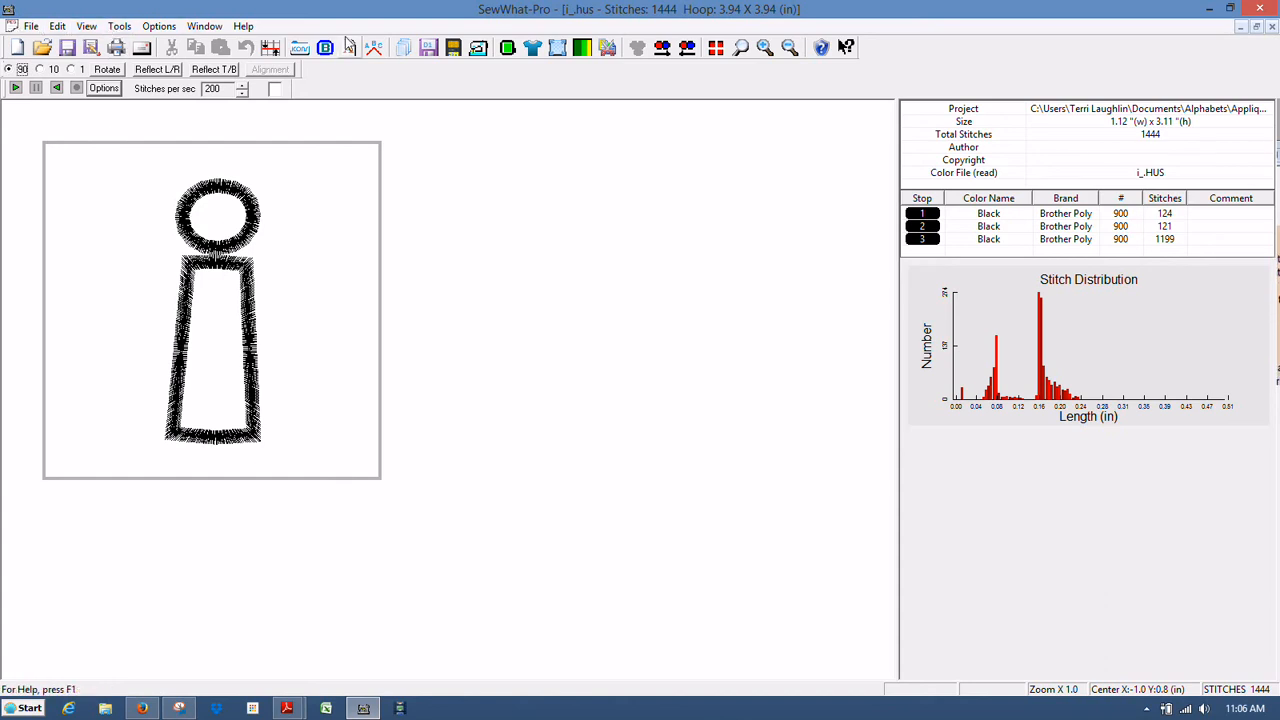
# Open the Tools menu to reach the Basting Stitch option.
pyautogui.click(119, 26)
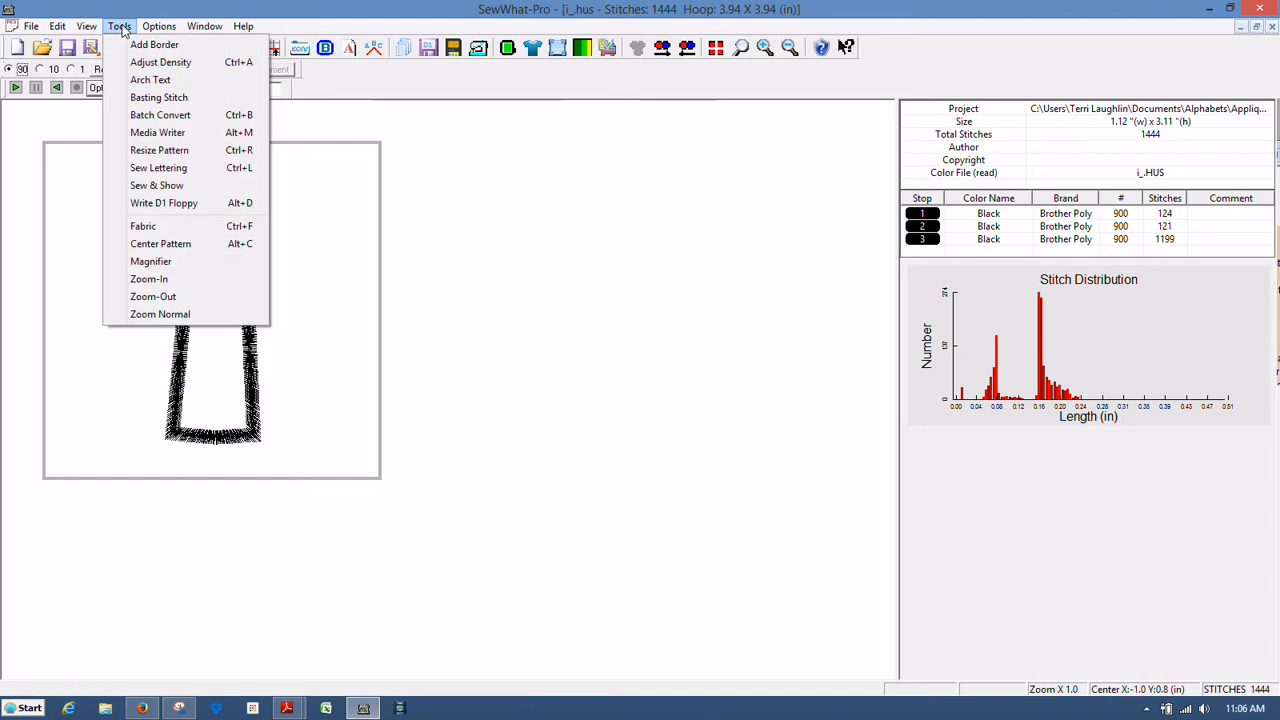
pyautogui.moveTo(158, 97)
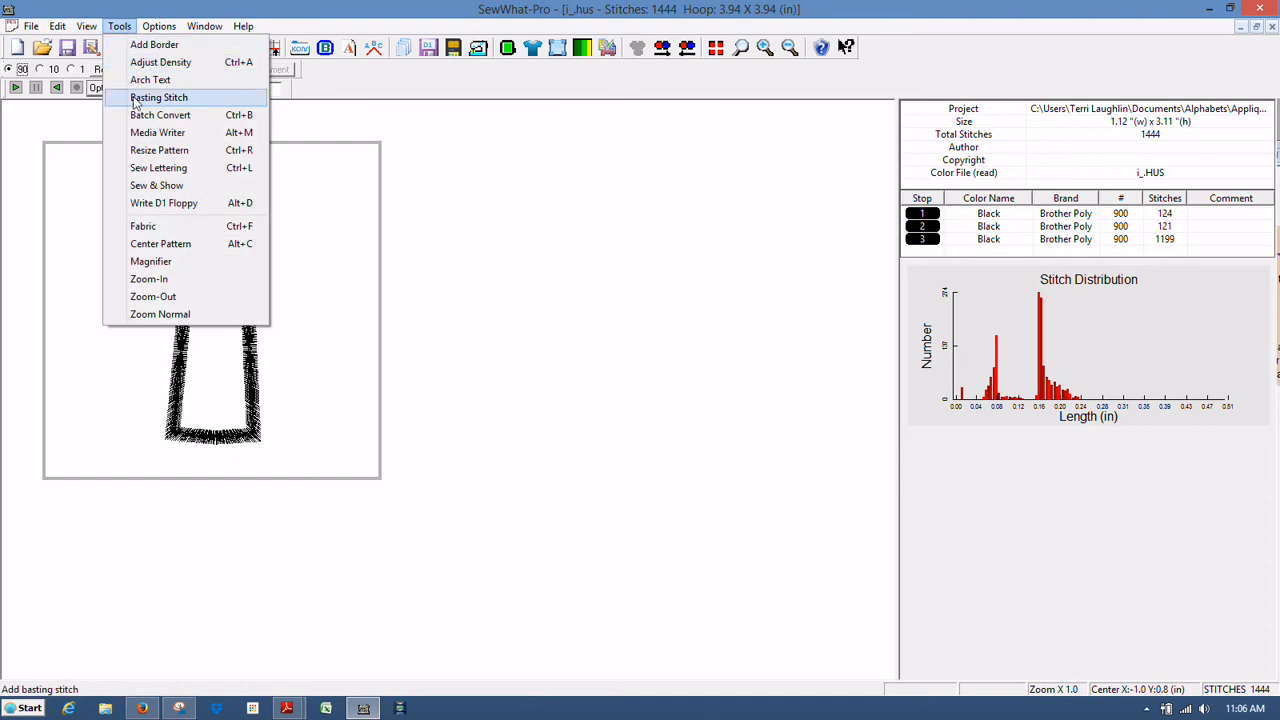
# In Add Basting Stitches, set 6 mm stitch length with lock stitches off.
pyautogui.click(159, 97)
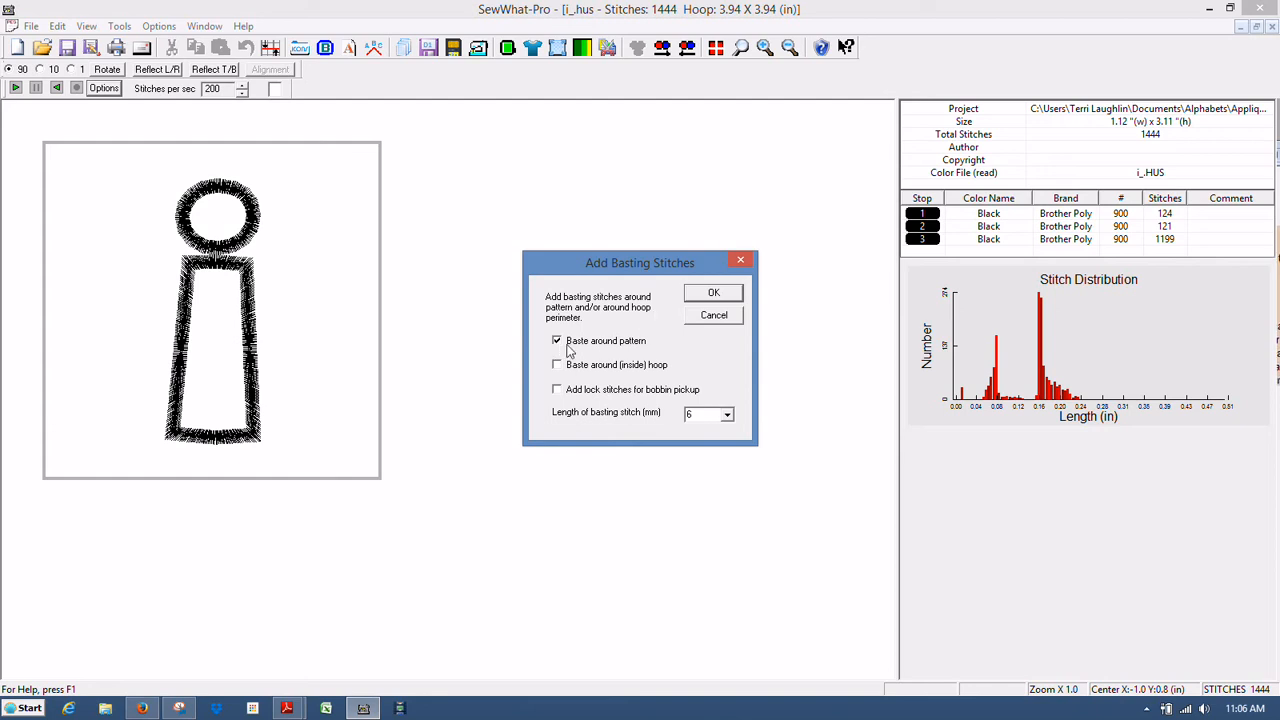
pyautogui.moveTo(617, 350)
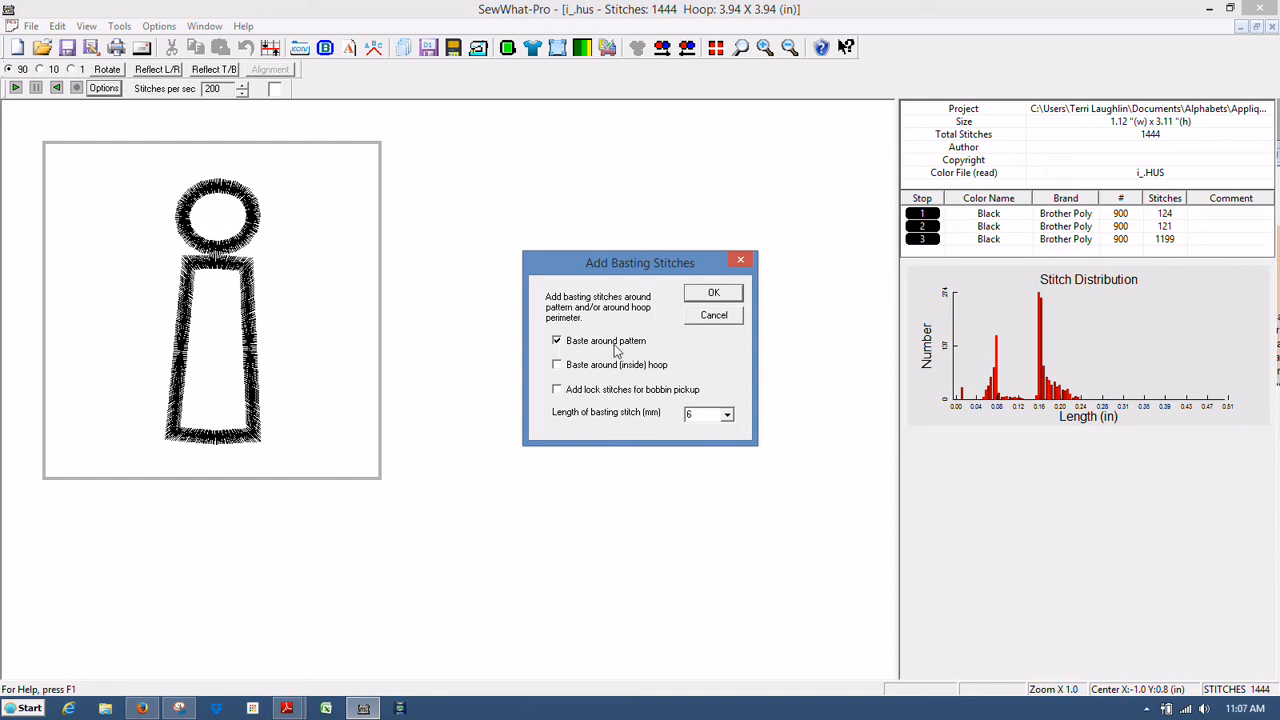
pyautogui.moveTo(194, 176)
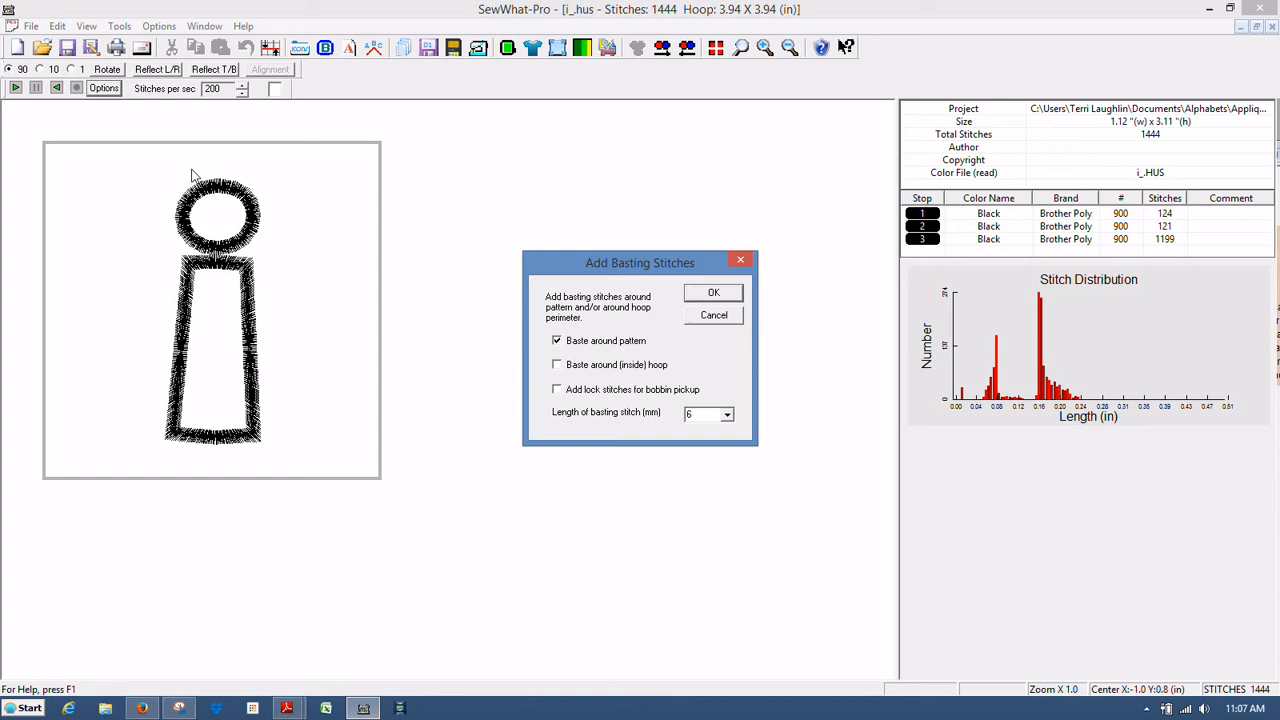
pyautogui.moveTo(281, 430)
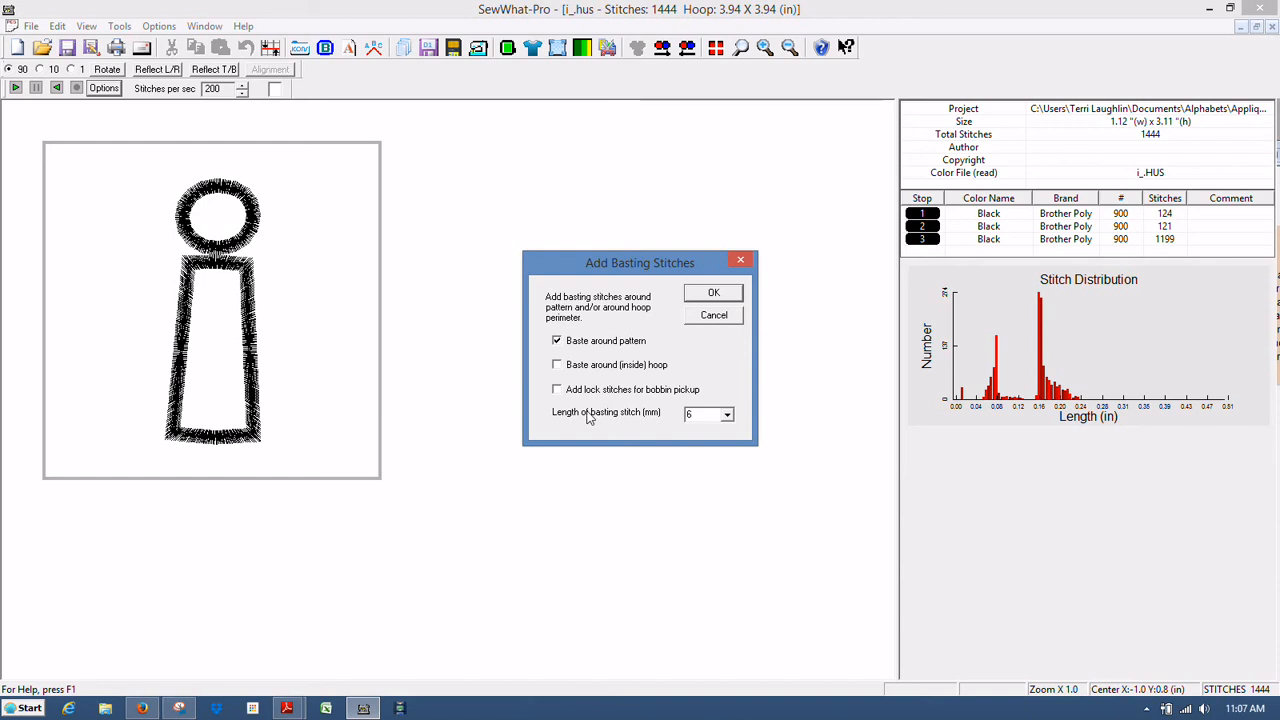
pyautogui.click(557, 389)
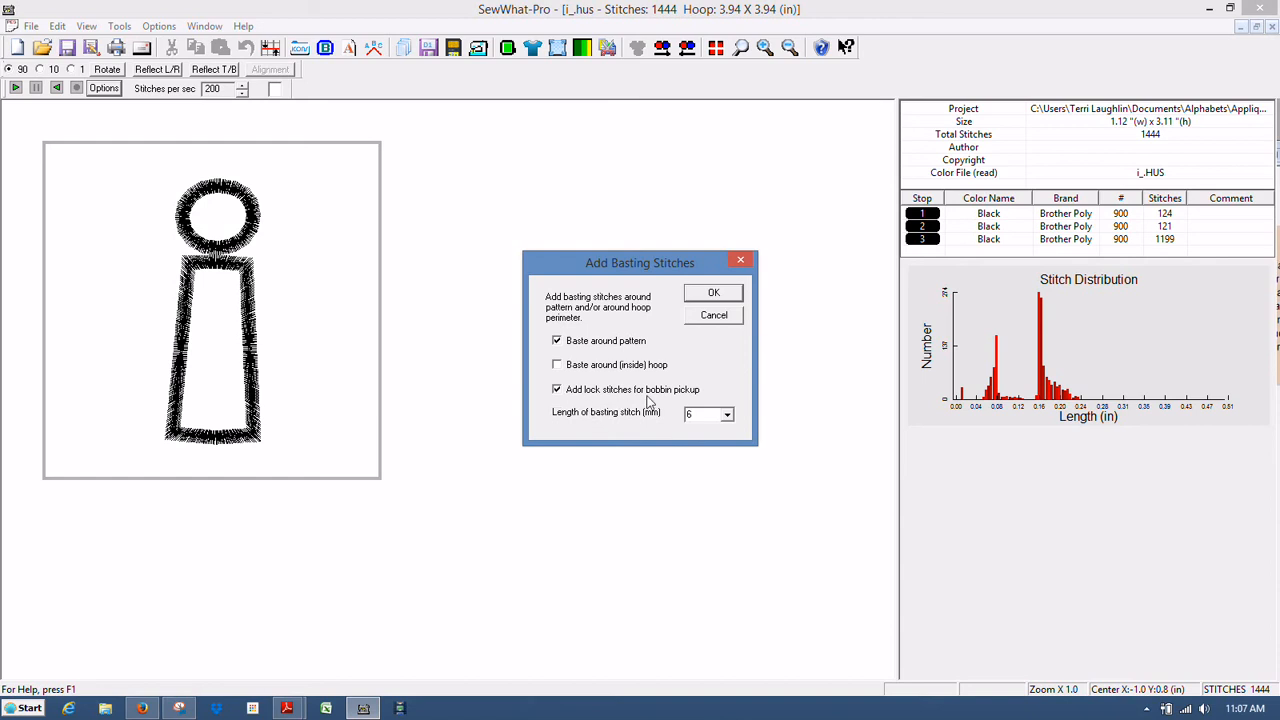
pyautogui.moveTo(672, 402)
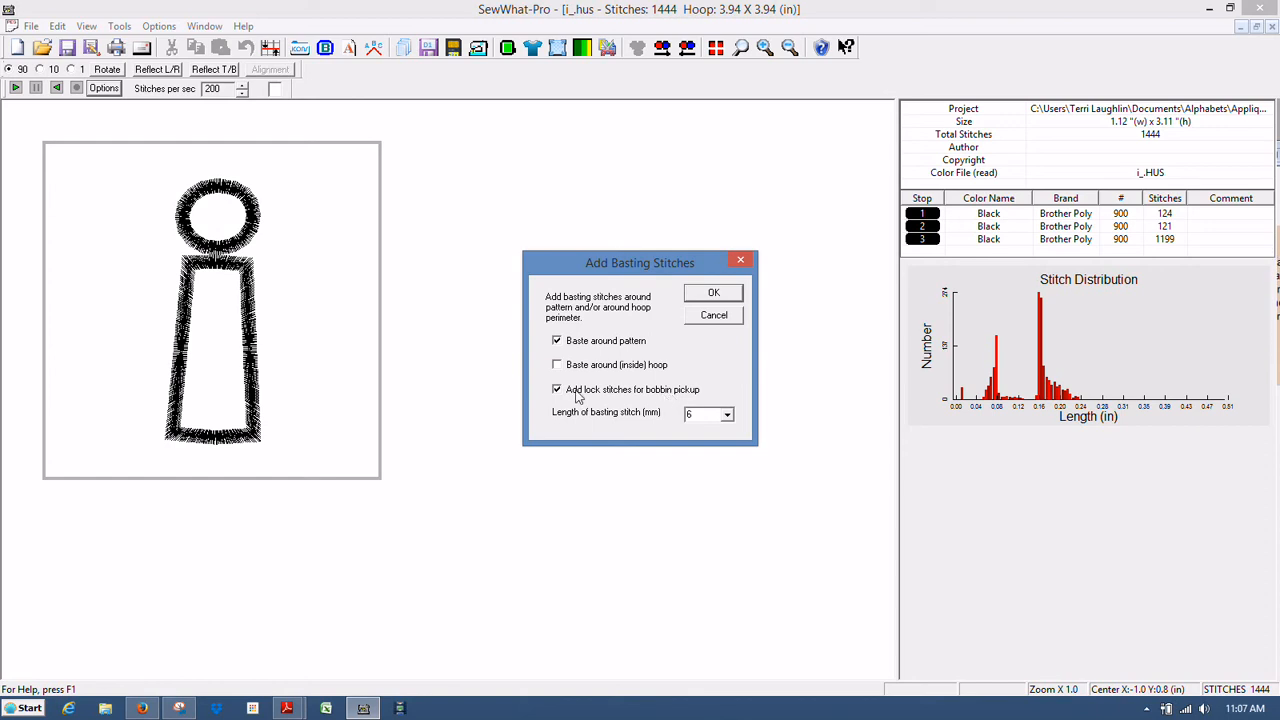
pyautogui.moveTo(601, 402)
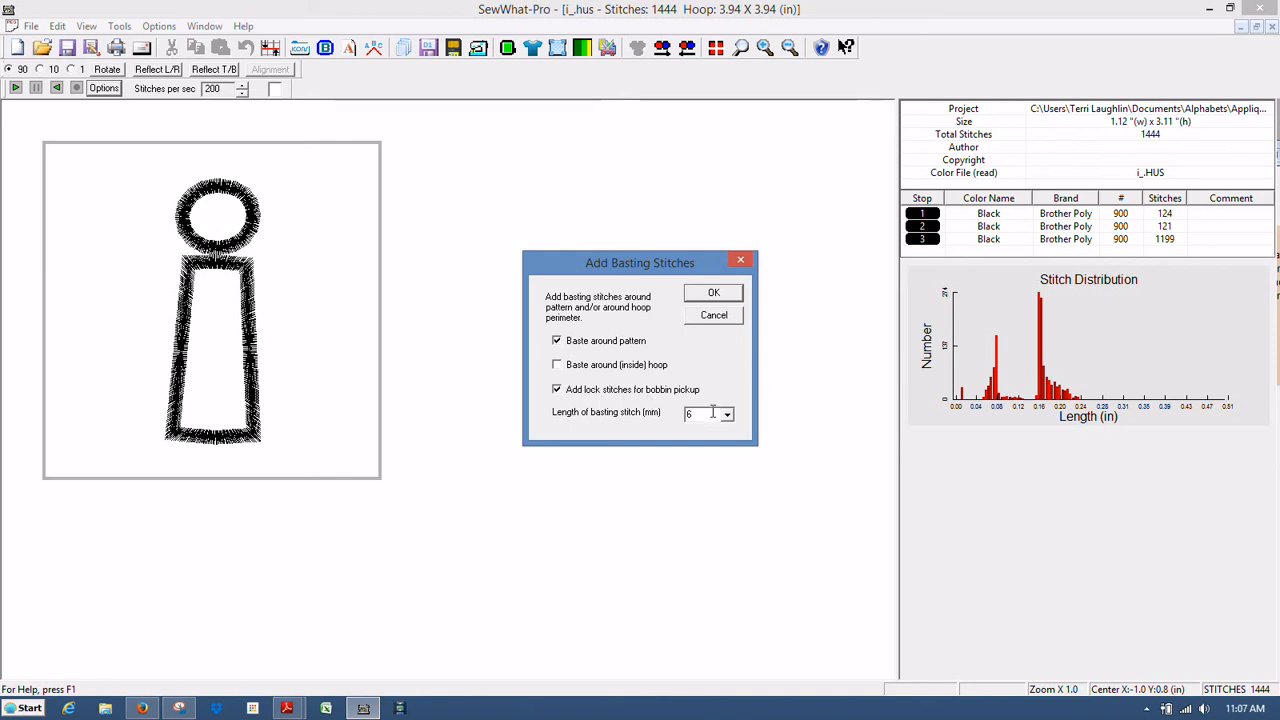
pyautogui.click(726, 414)
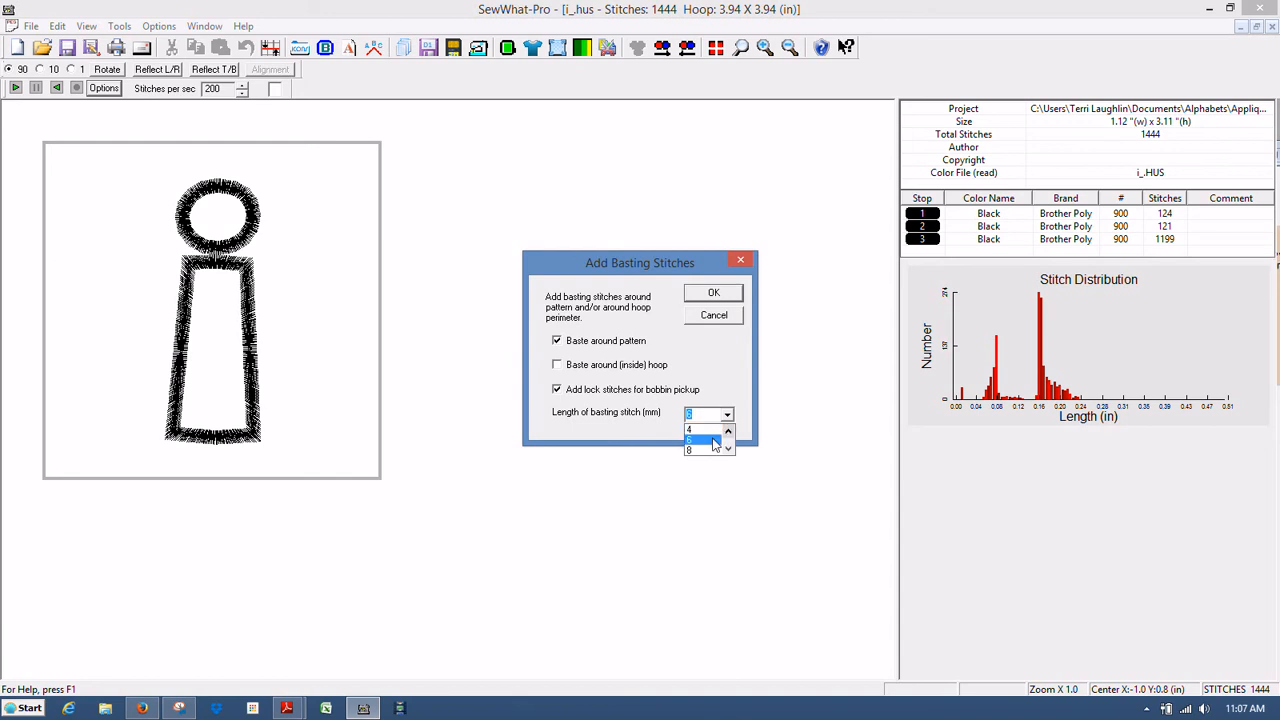
pyautogui.click(705, 440)
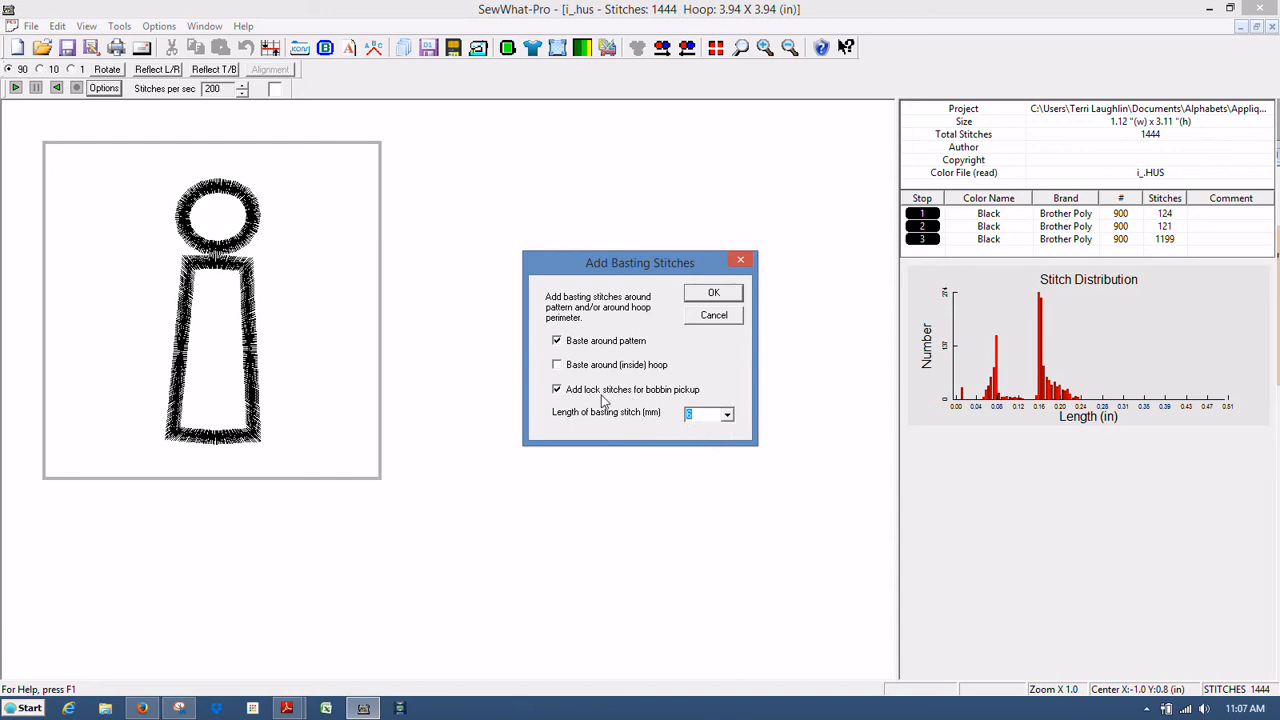
pyautogui.click(557, 389)
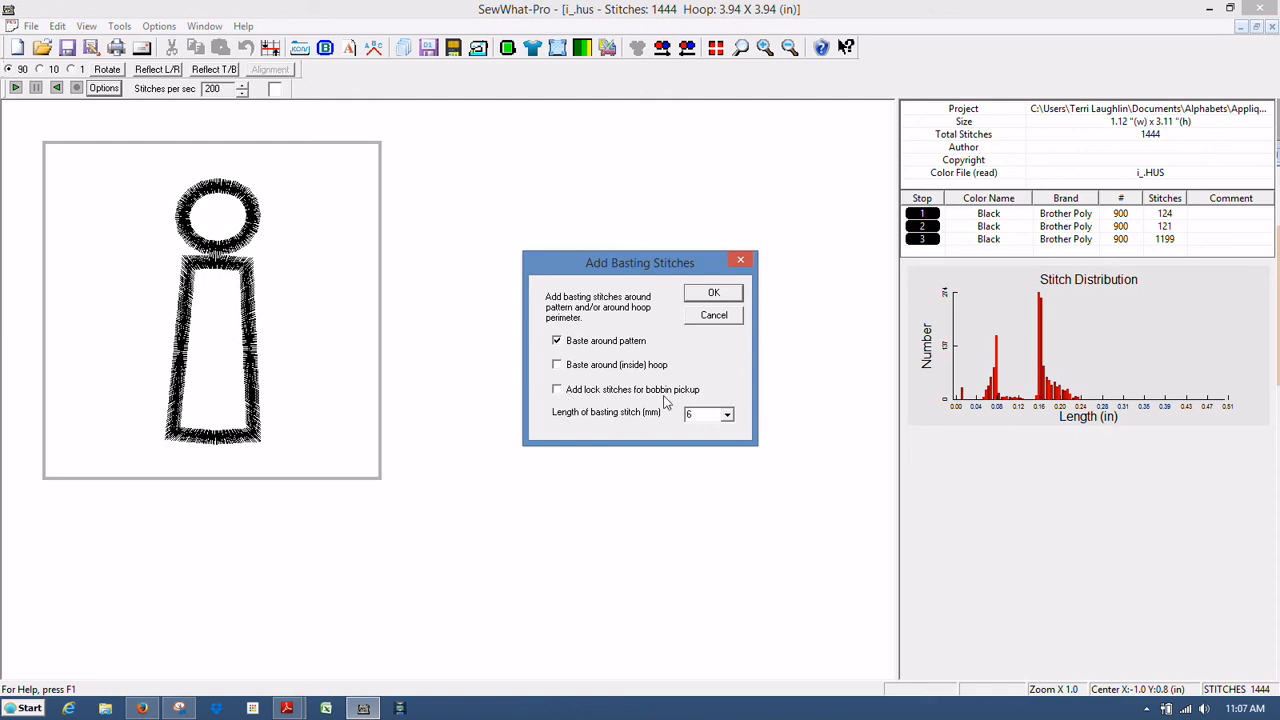
pyautogui.moveTo(580, 369)
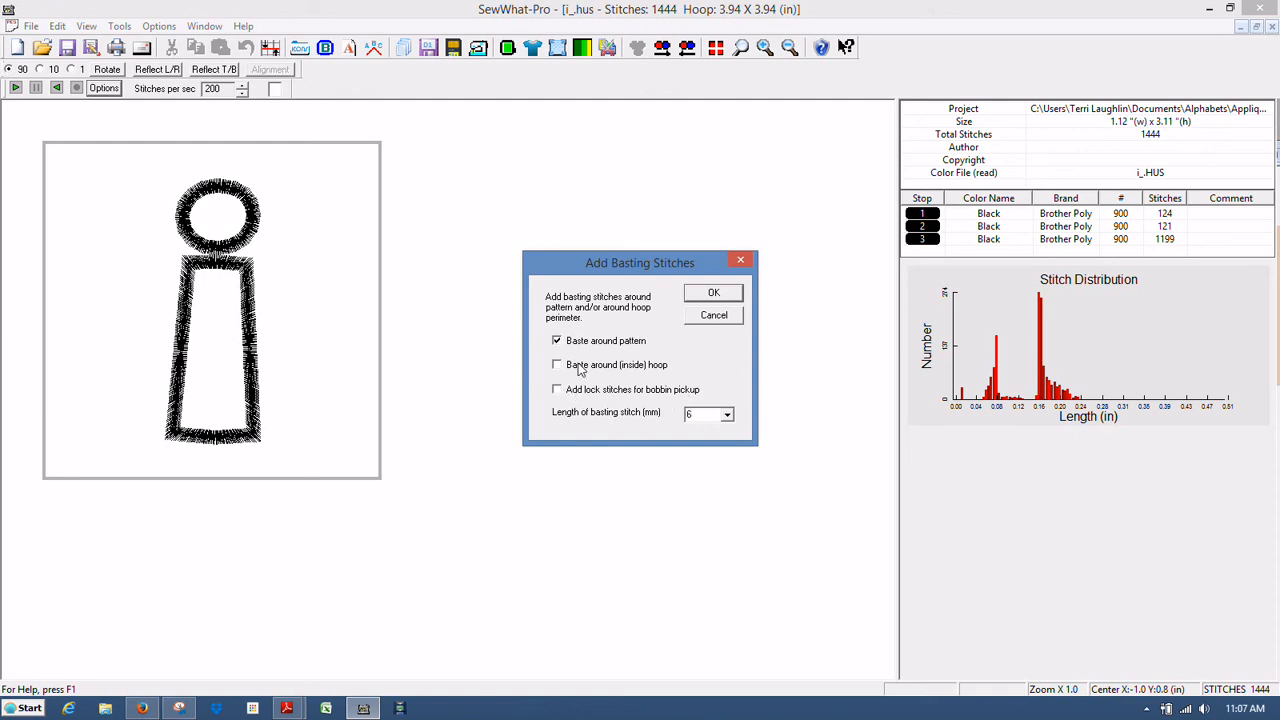
# Switch basting from around the pattern to inside the hoop and apply it.
pyautogui.click(557, 340)
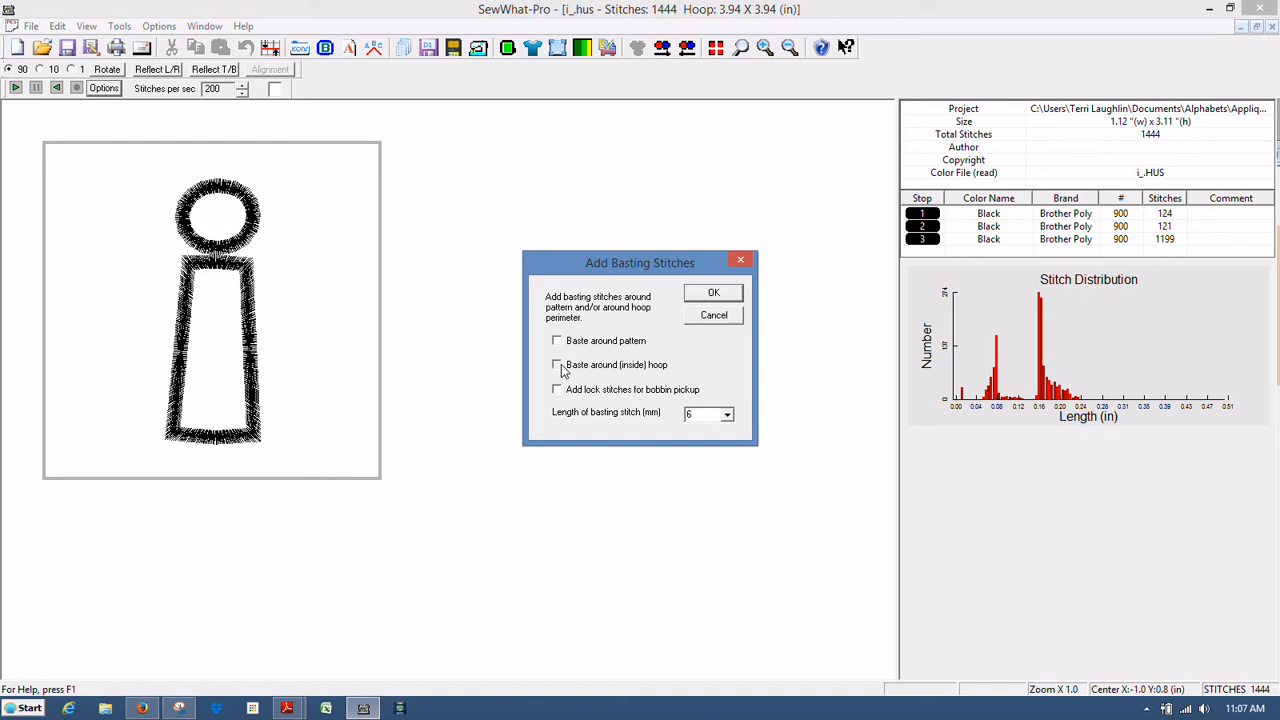
pyautogui.click(556, 364)
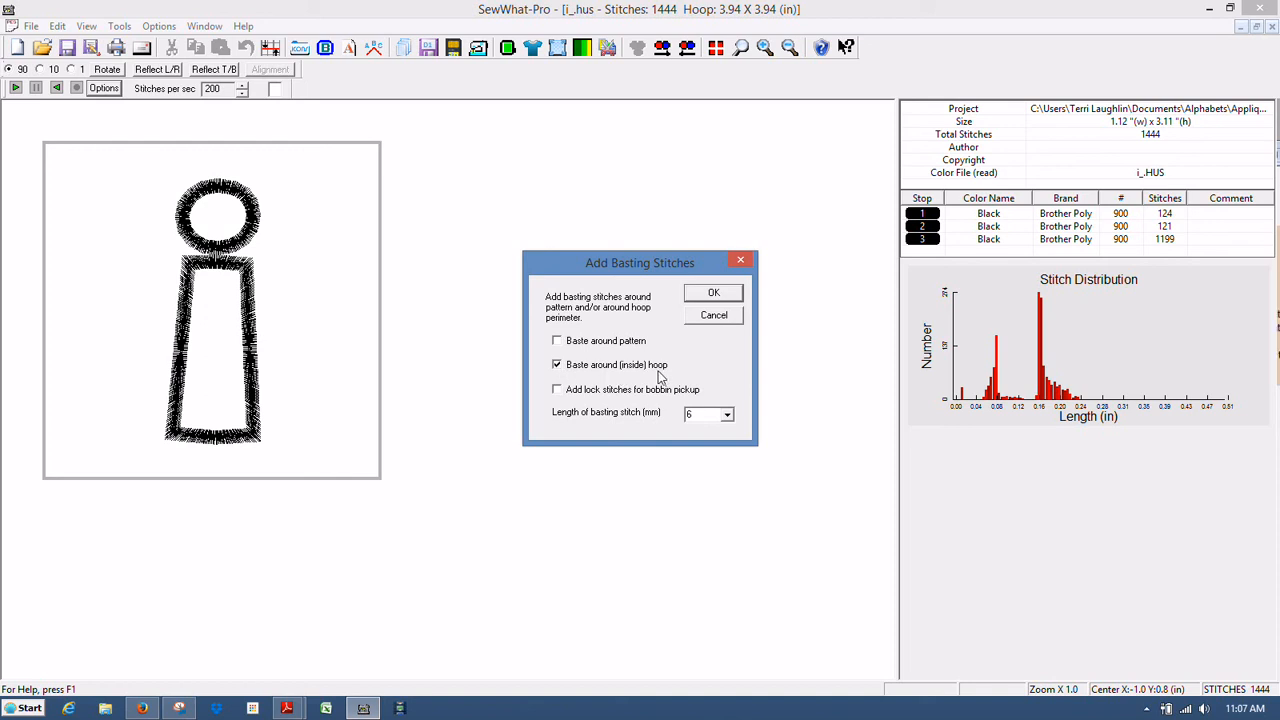
pyautogui.moveTo(516, 70)
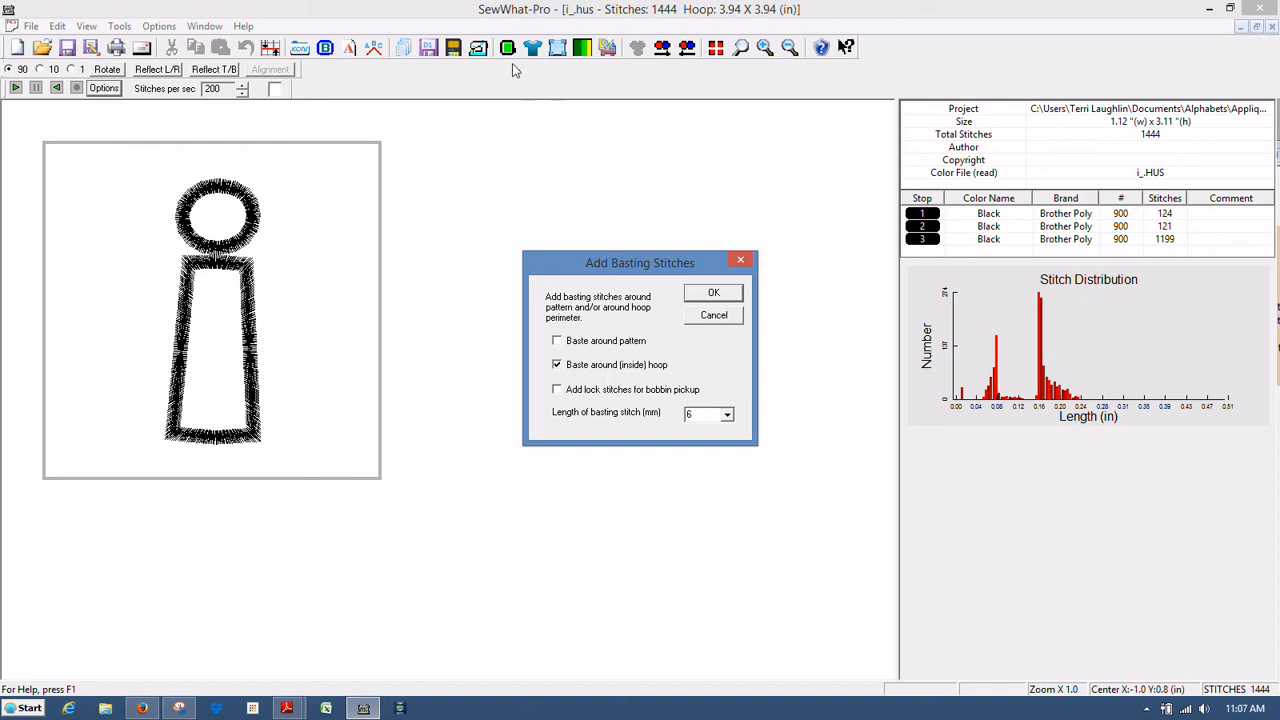
pyautogui.moveTo(499, 83)
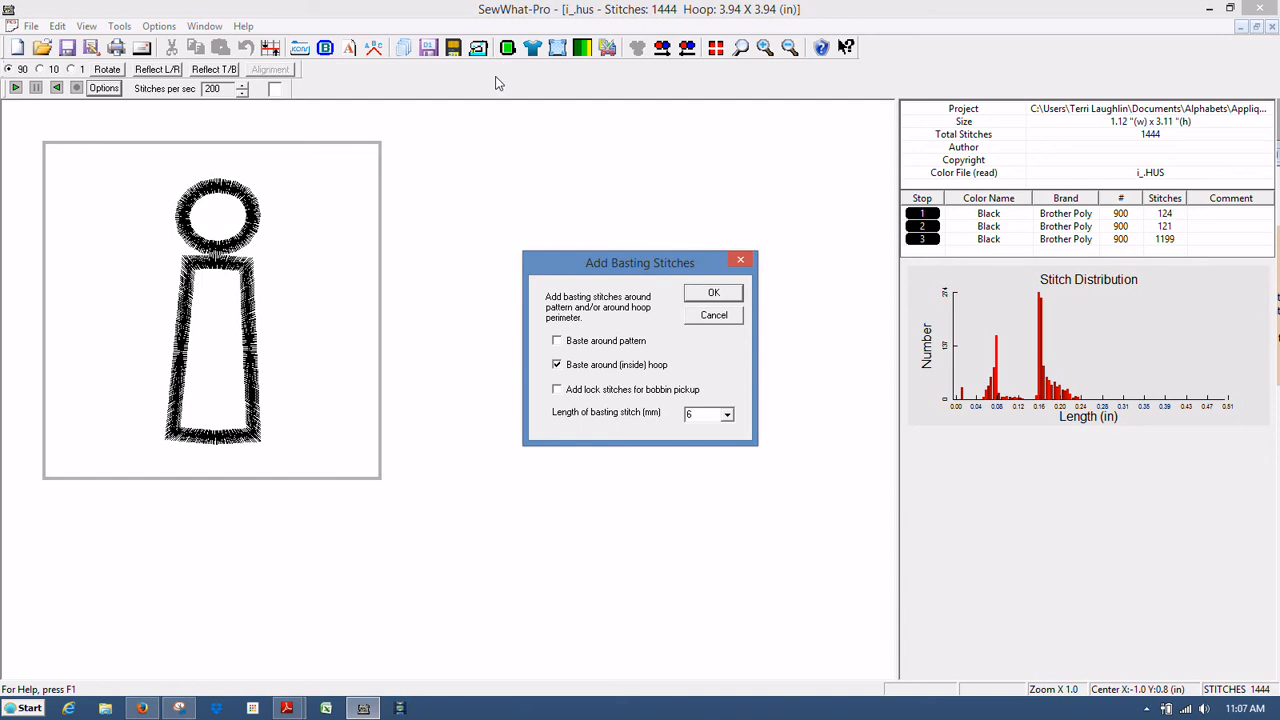
pyautogui.moveTo(225, 148)
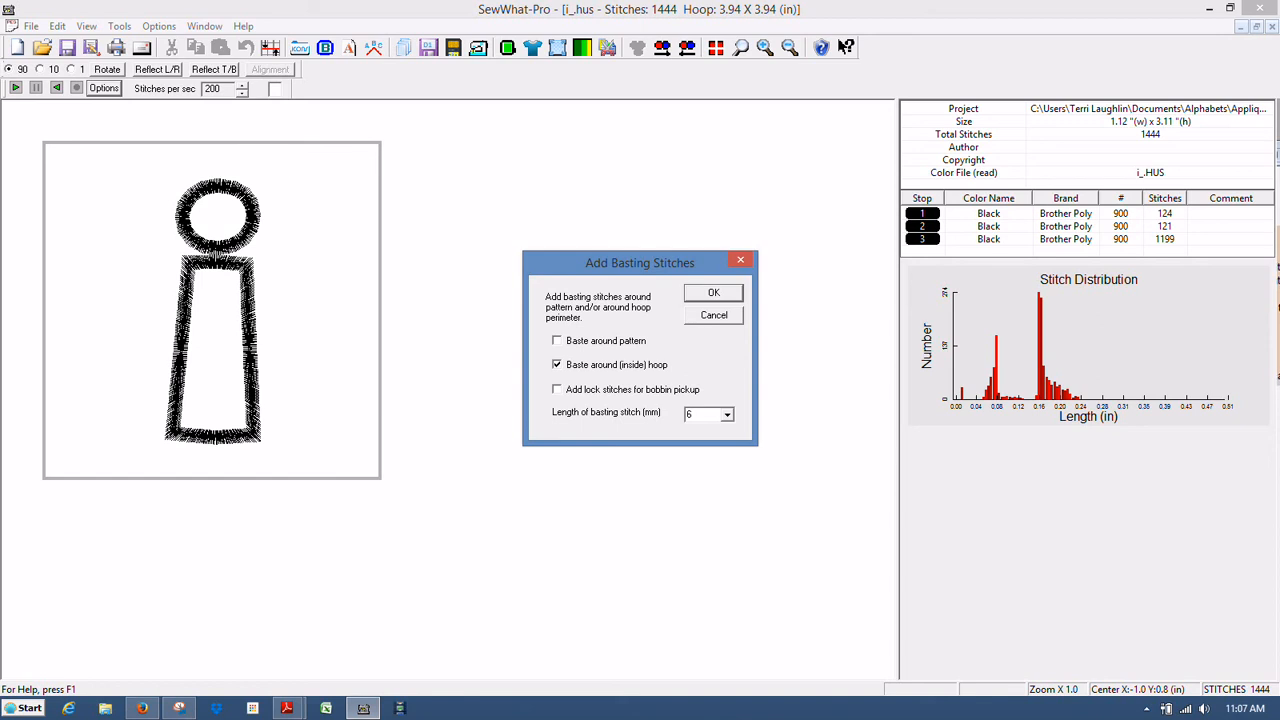
pyautogui.moveTo(225, 154)
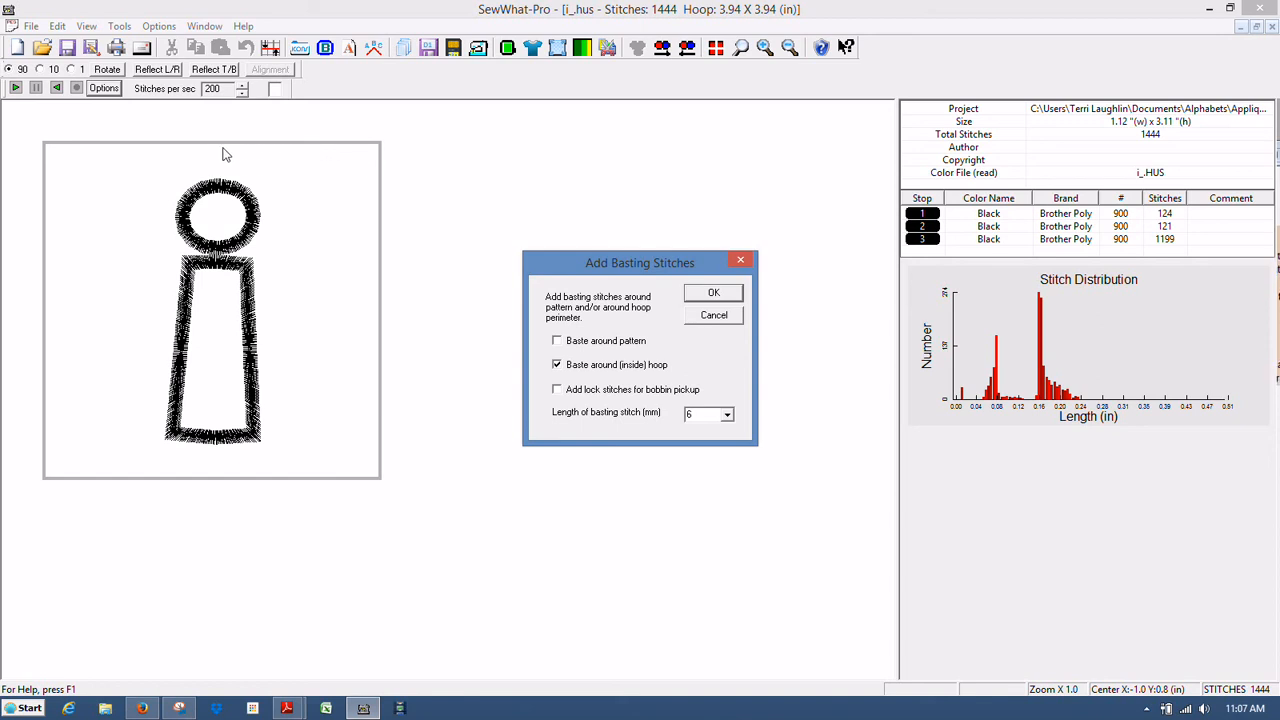
pyautogui.moveTo(67, 290)
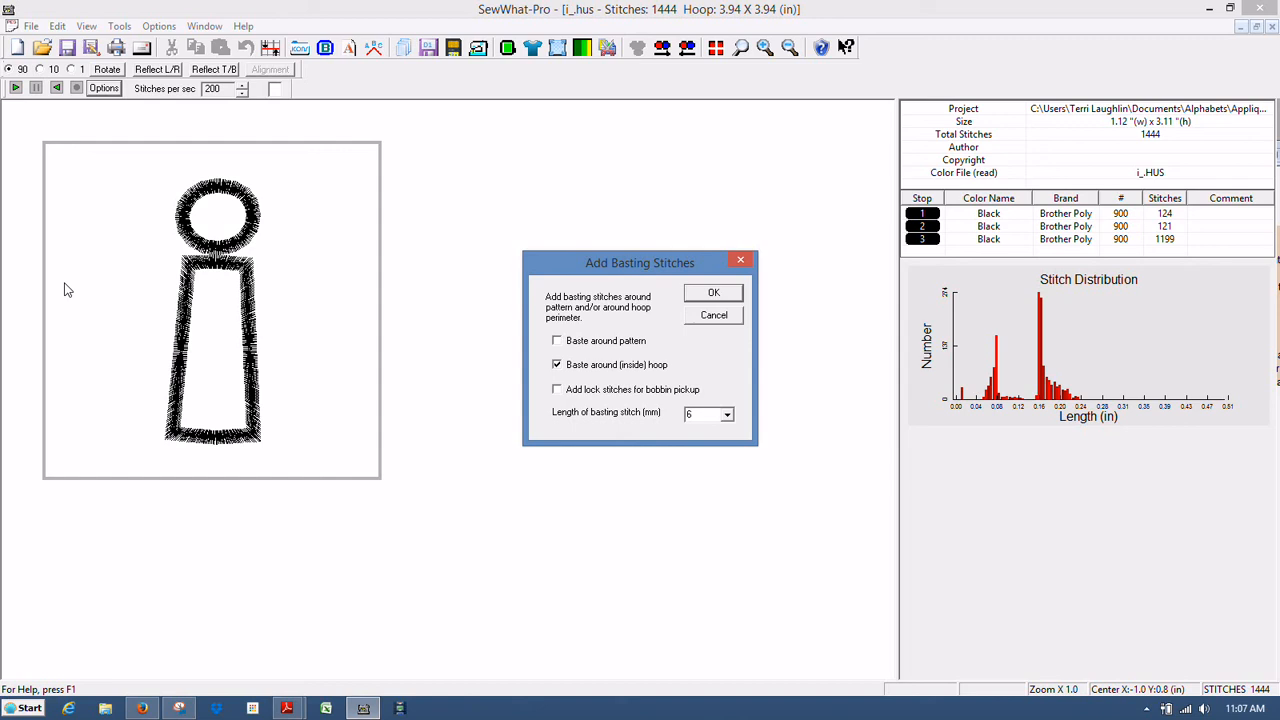
pyautogui.moveTo(129, 478)
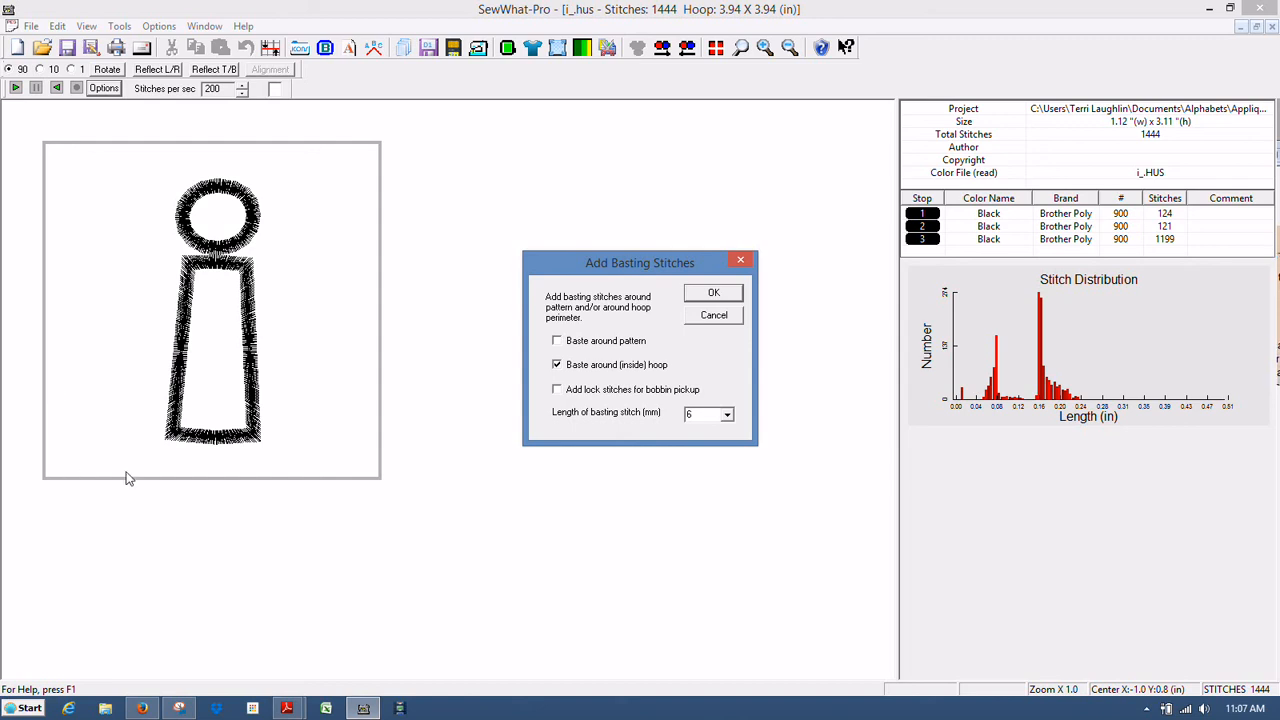
pyautogui.moveTo(351, 197)
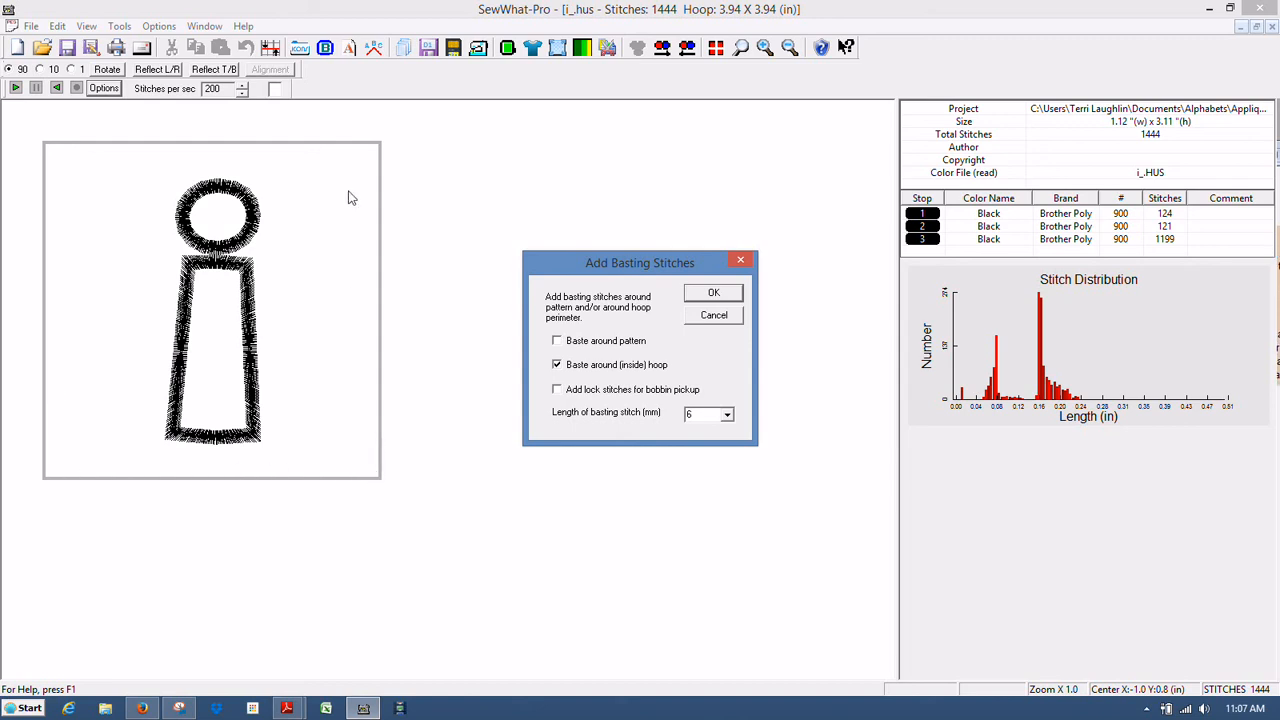
pyautogui.moveTo(58, 163)
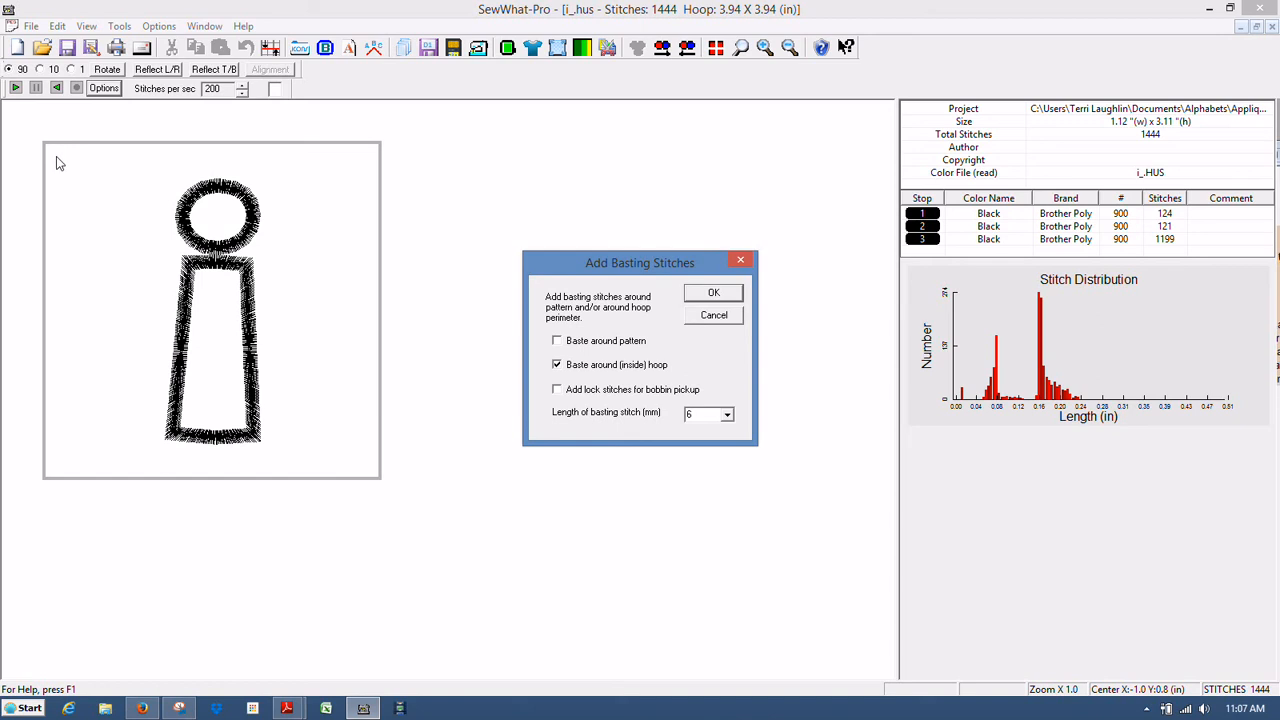
pyautogui.moveTo(136, 247)
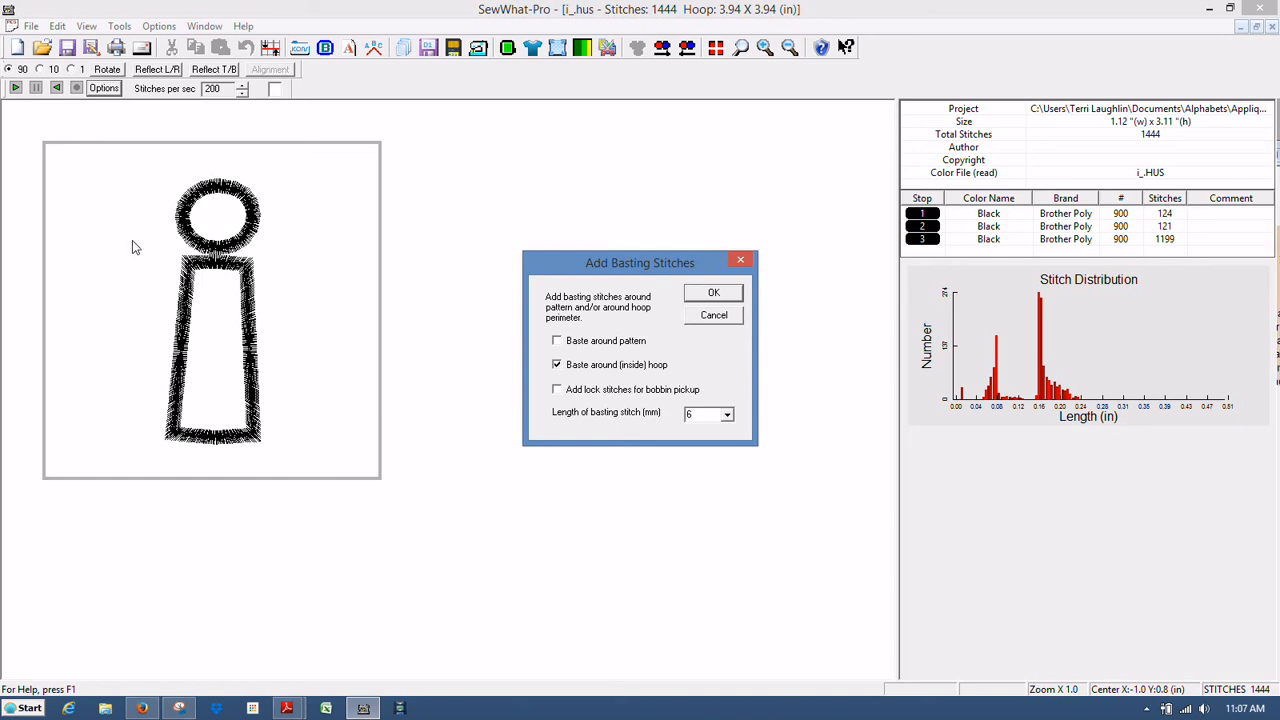
pyautogui.moveTo(100, 235)
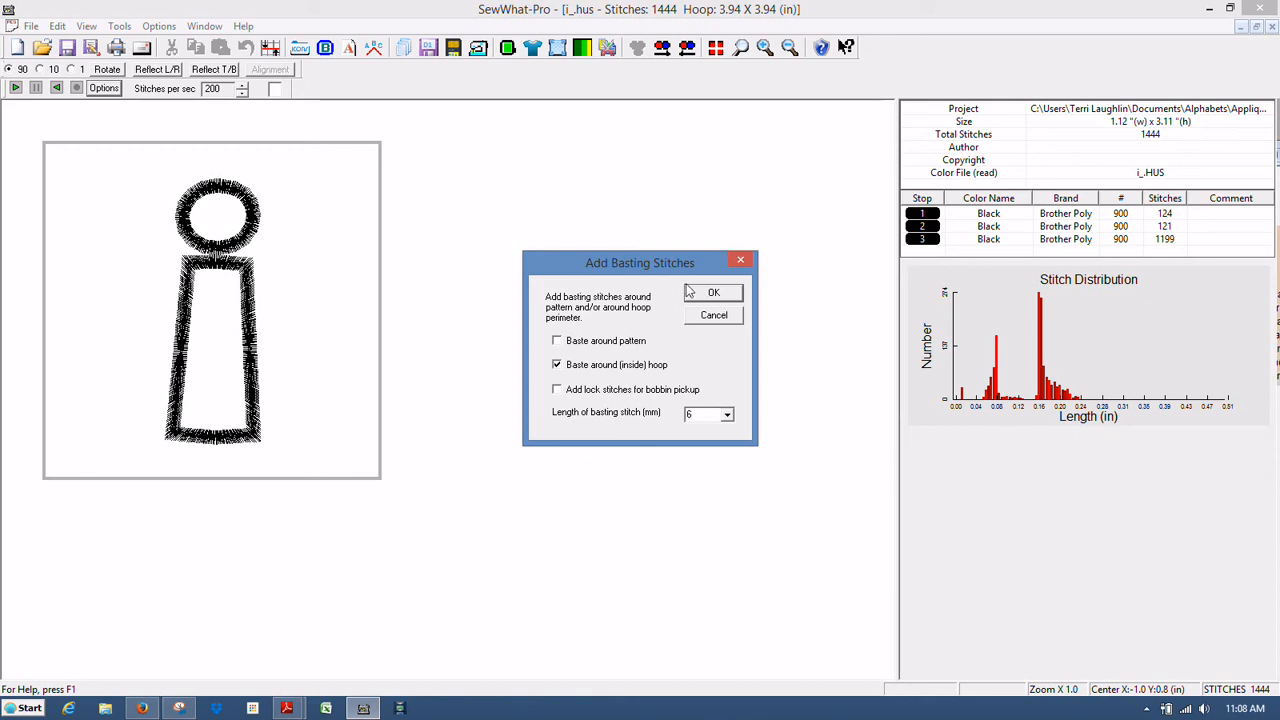
pyautogui.moveTo(723, 303)
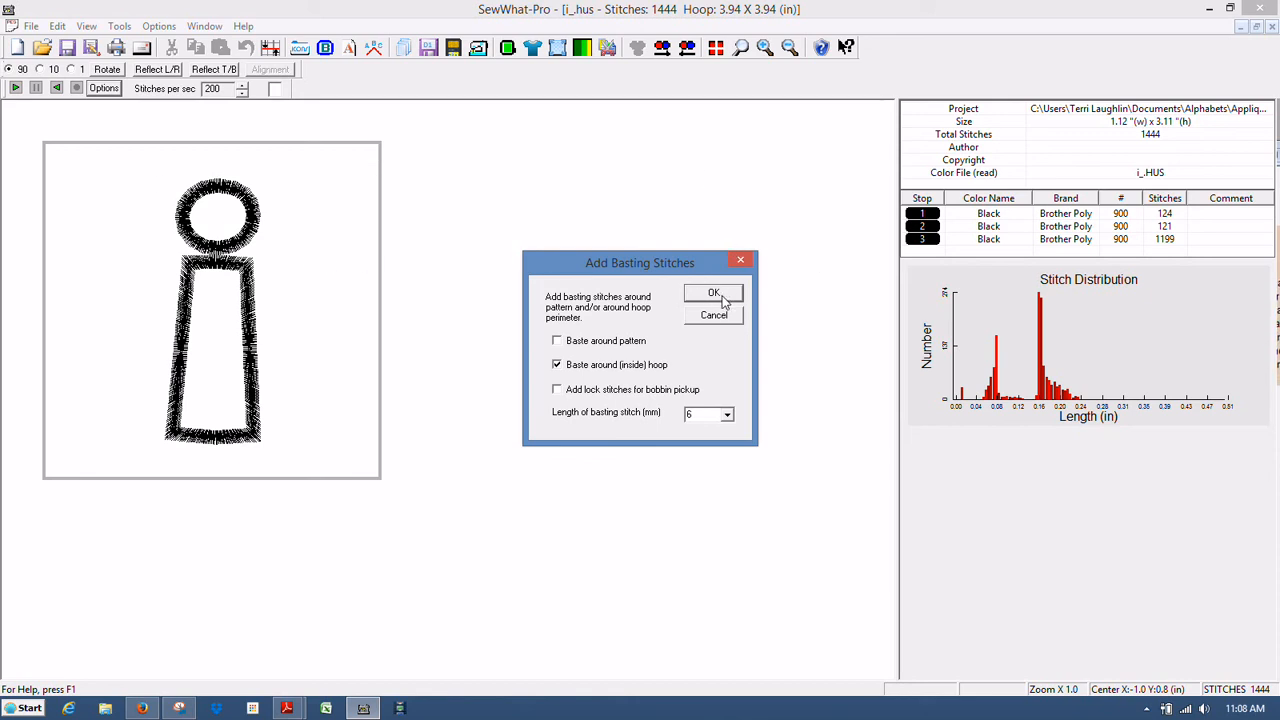
pyautogui.click(713, 292)
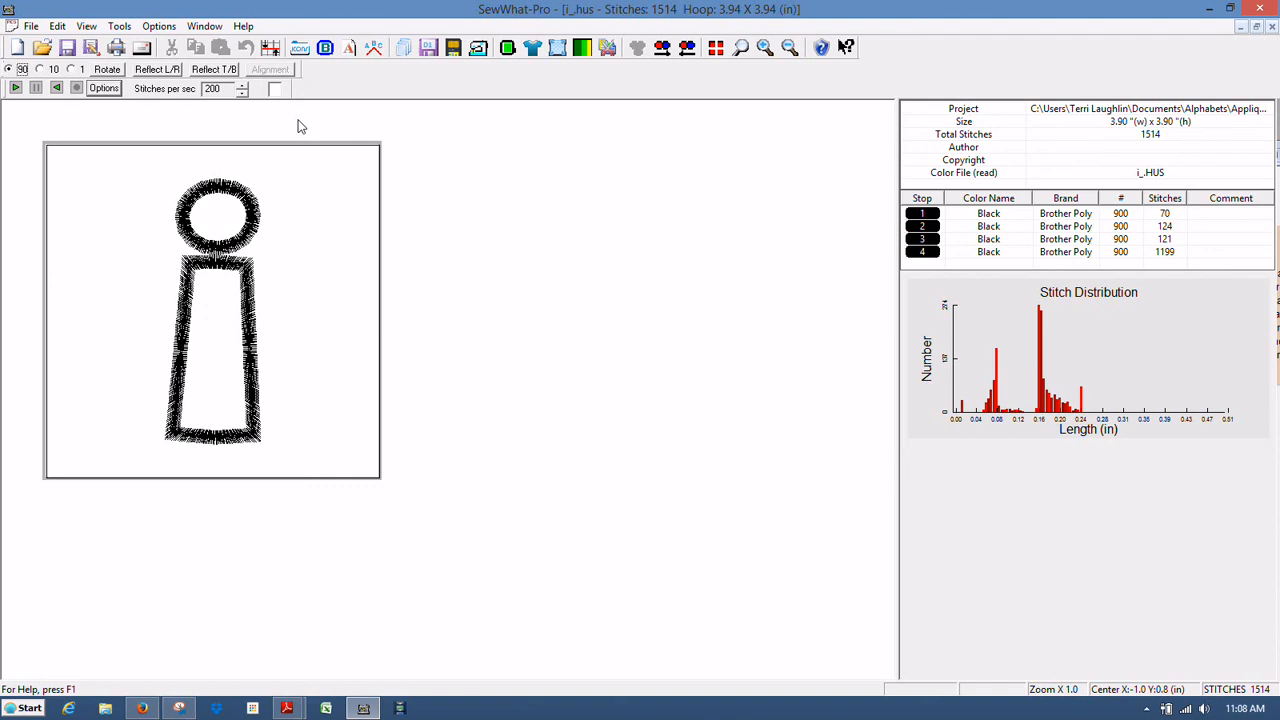
pyautogui.moveTo(963, 140)
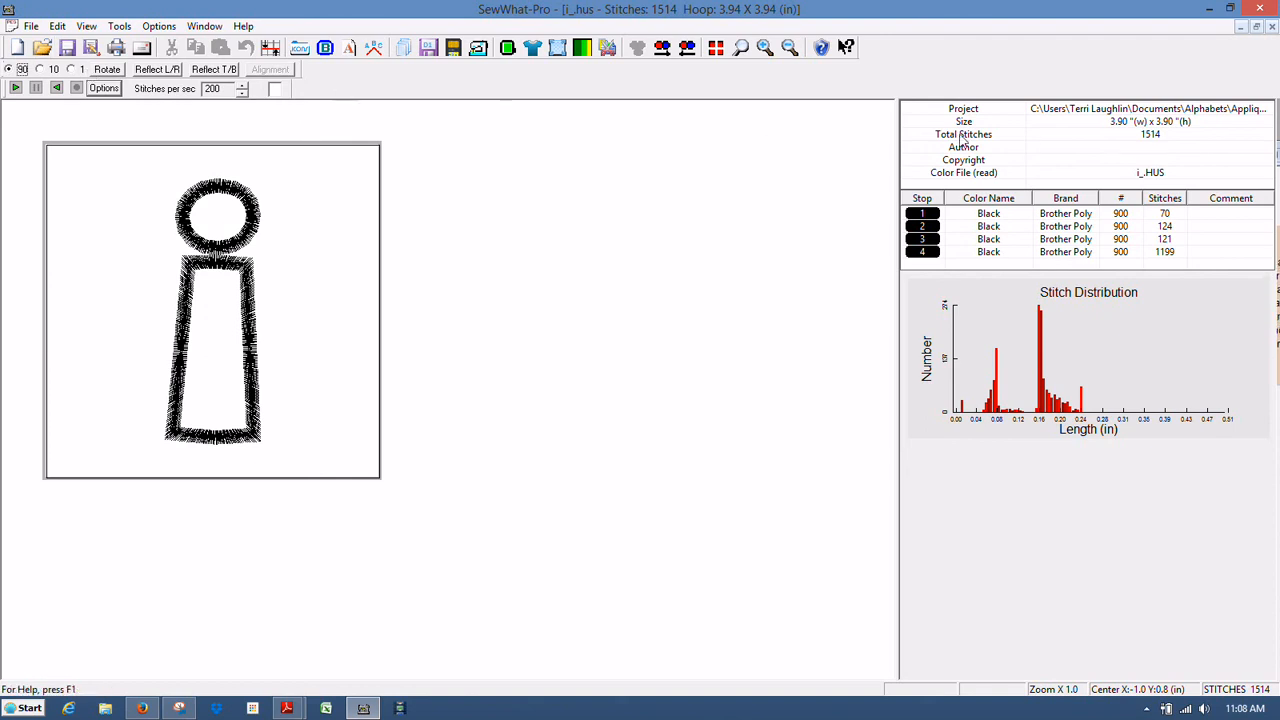
pyautogui.moveTo(576, 355)
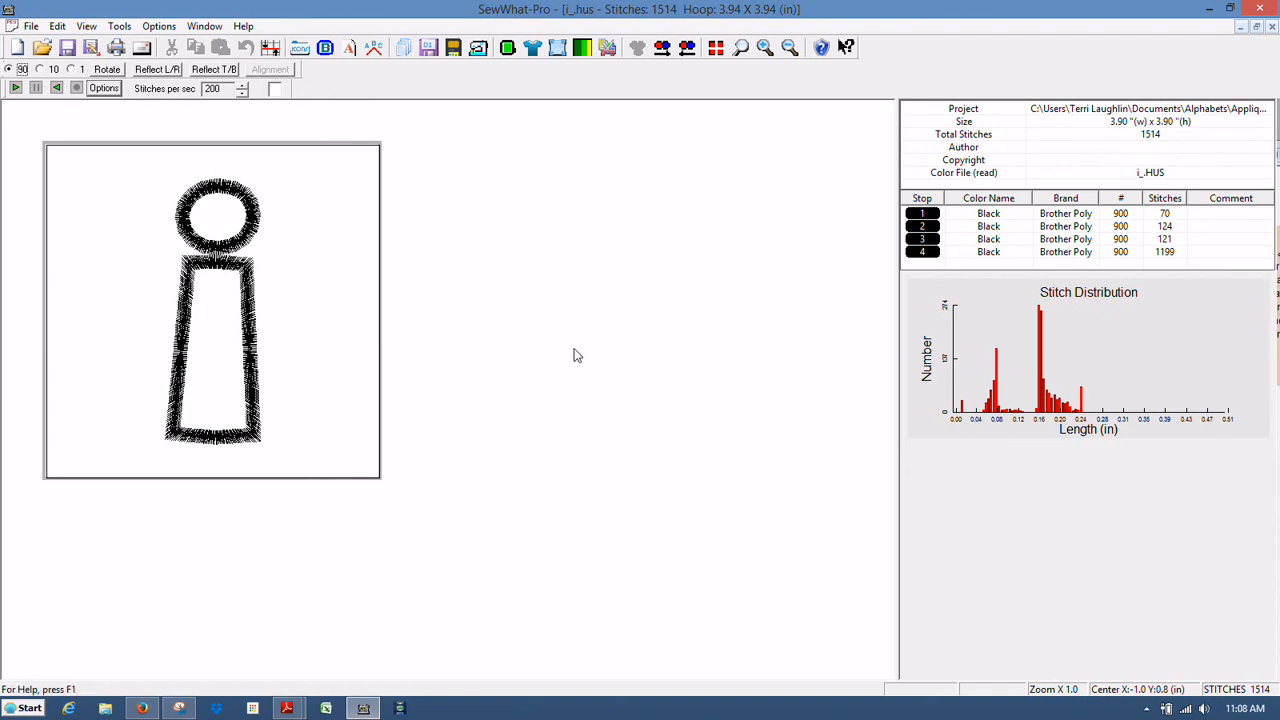